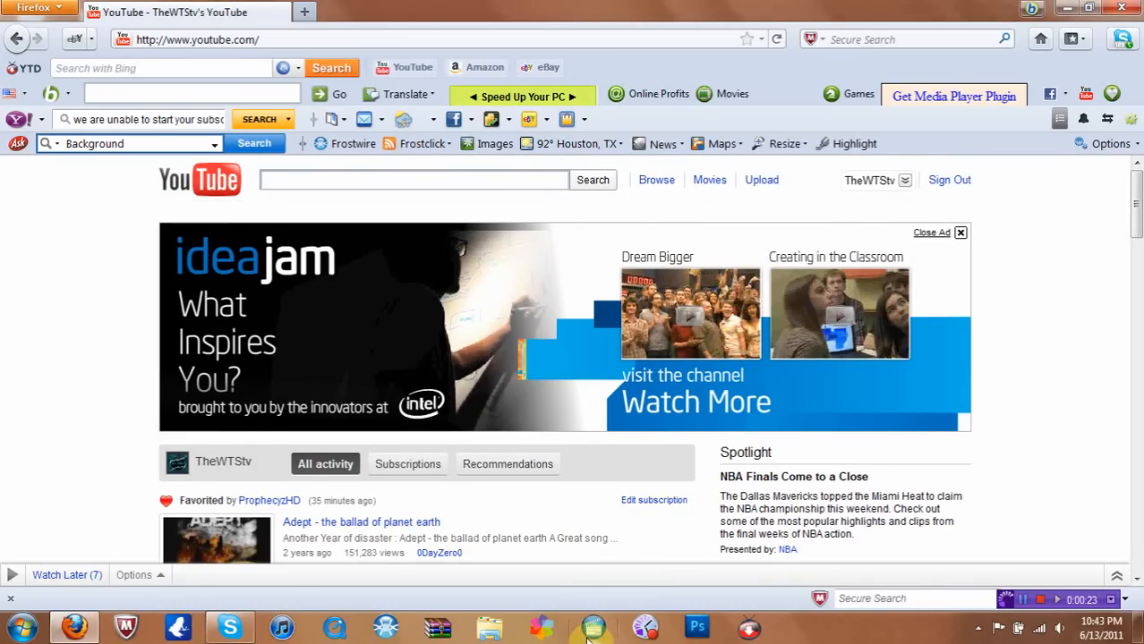
# Search the Start menu for 'vegas' to locate the video editor.
pyautogui.click(414, 179)
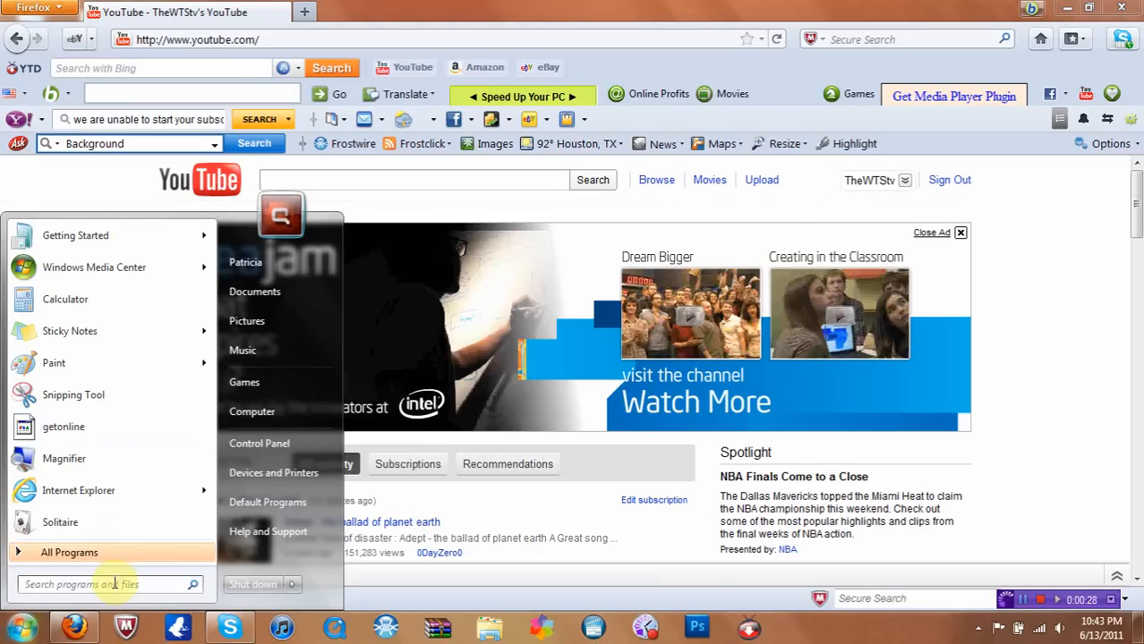
pyautogui.write('vegas')
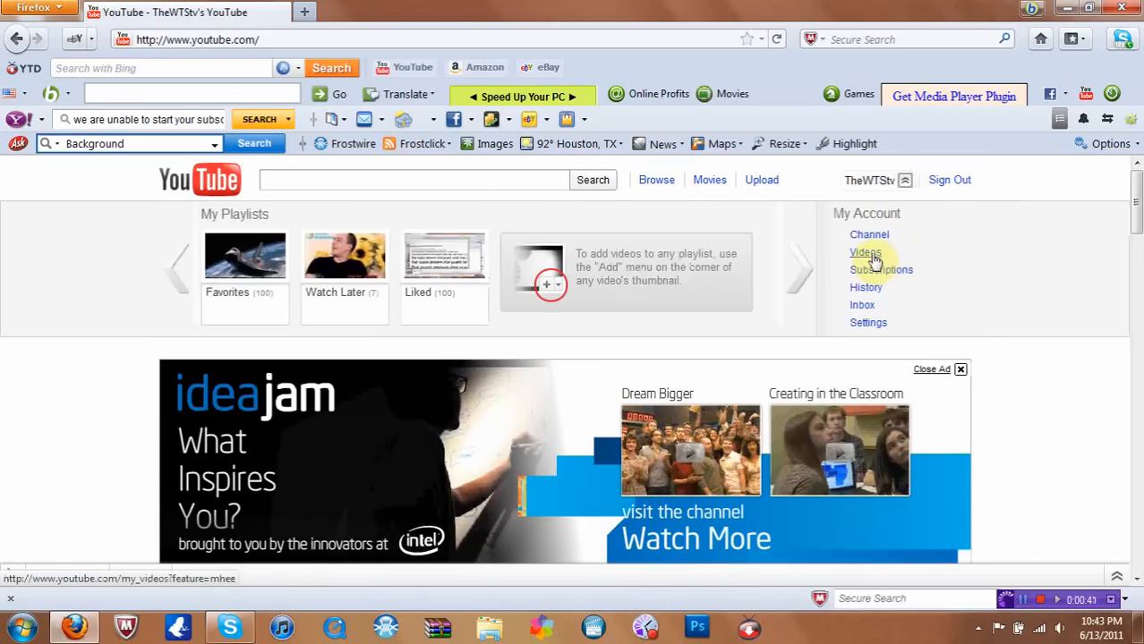
# Browse the channel's uploaded-videos list from the account menu.
pyautogui.click(865, 253)
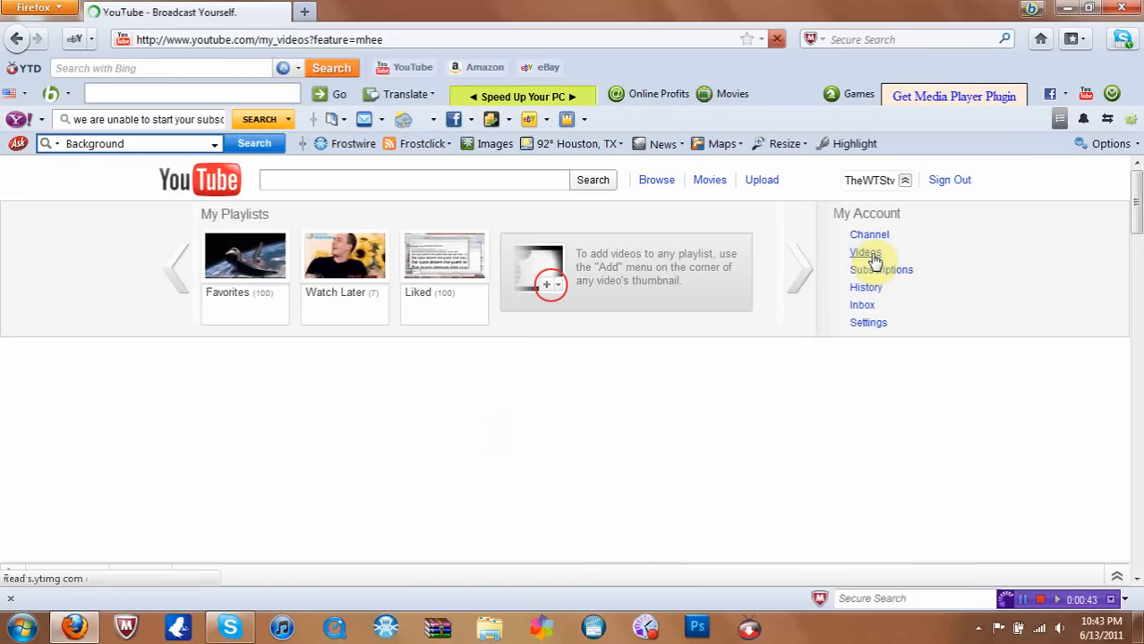
pyautogui.click(865, 253)
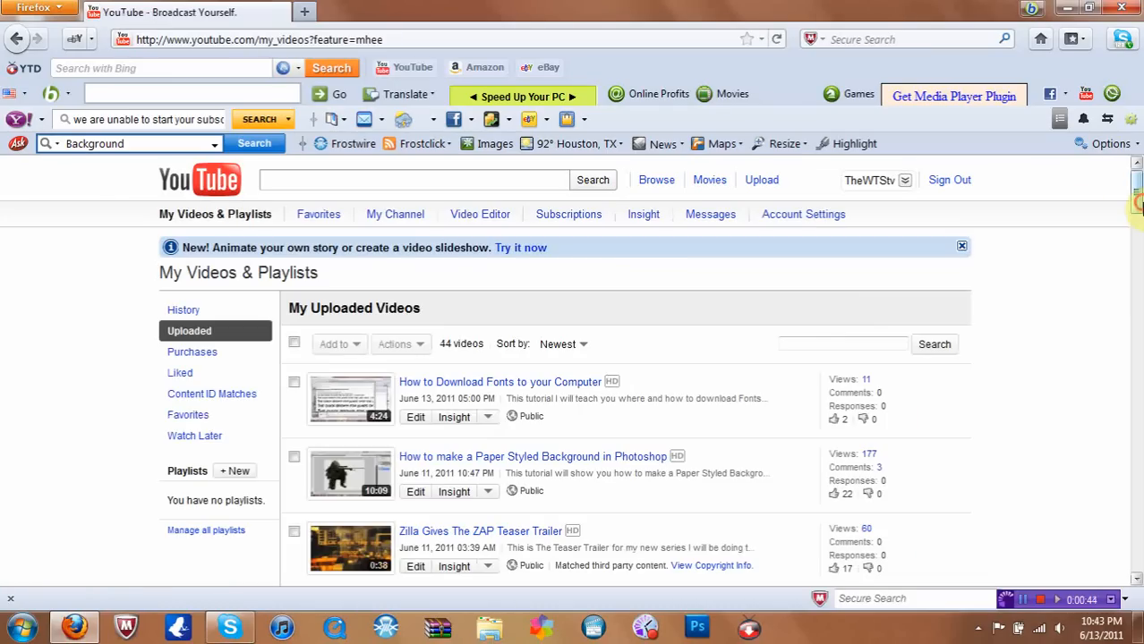
pyautogui.scroll(-3)
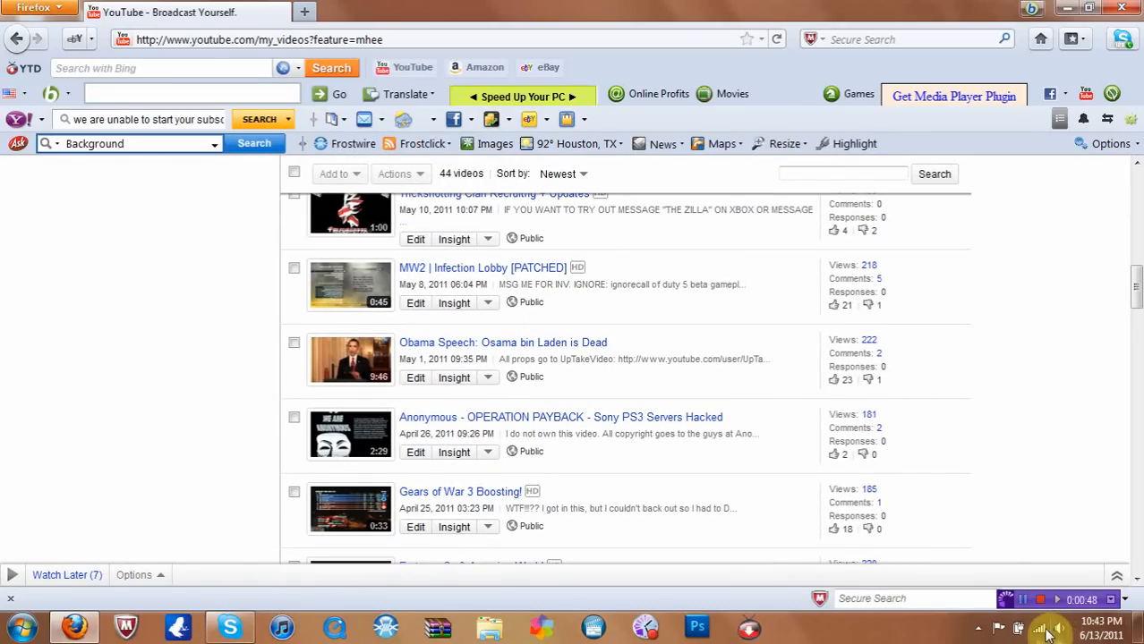
pyautogui.moveTo(977, 383)
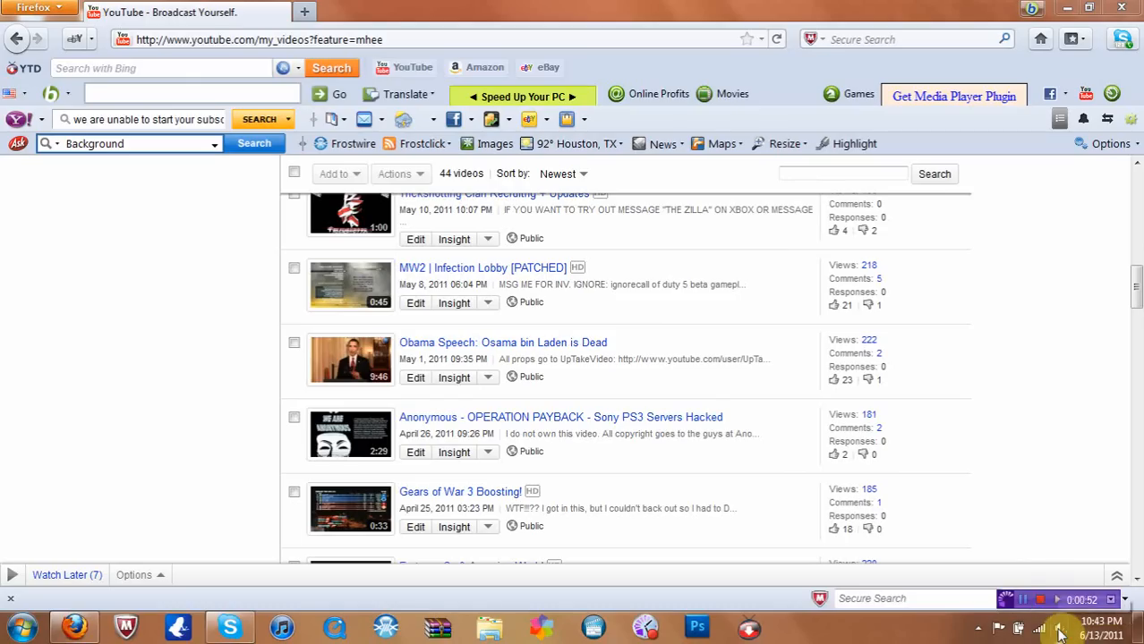
pyautogui.click(1059, 626)
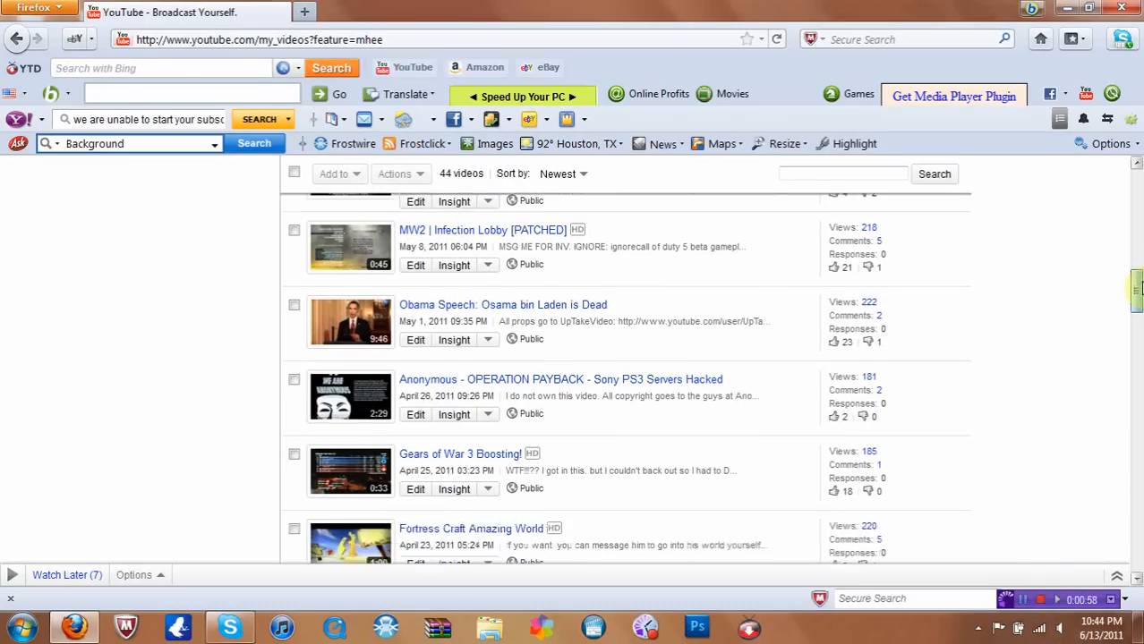
# Scroll further through the uploads and open the xTwisted Metal 10th Lobby video.
pyautogui.scroll(-3)
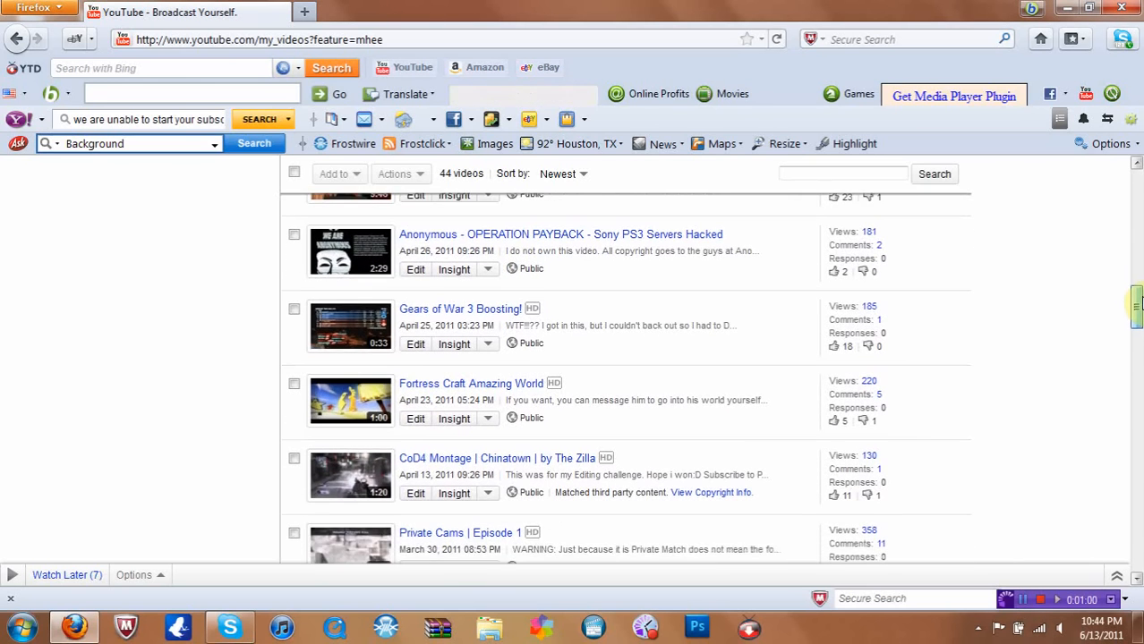
pyautogui.scroll(-3)
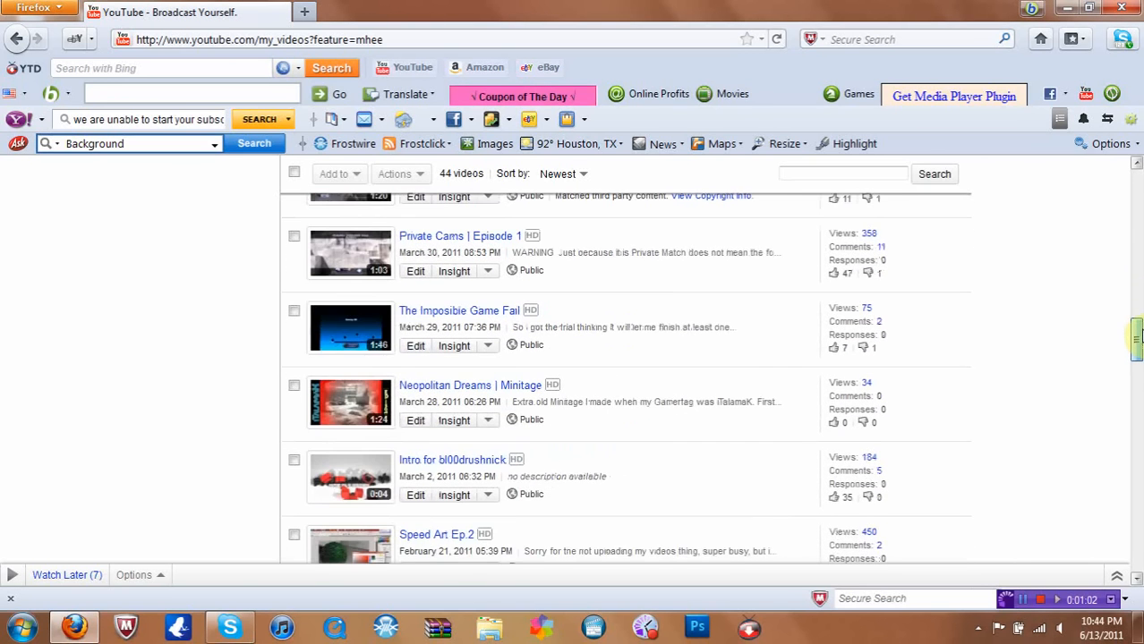
pyautogui.scroll(-3)
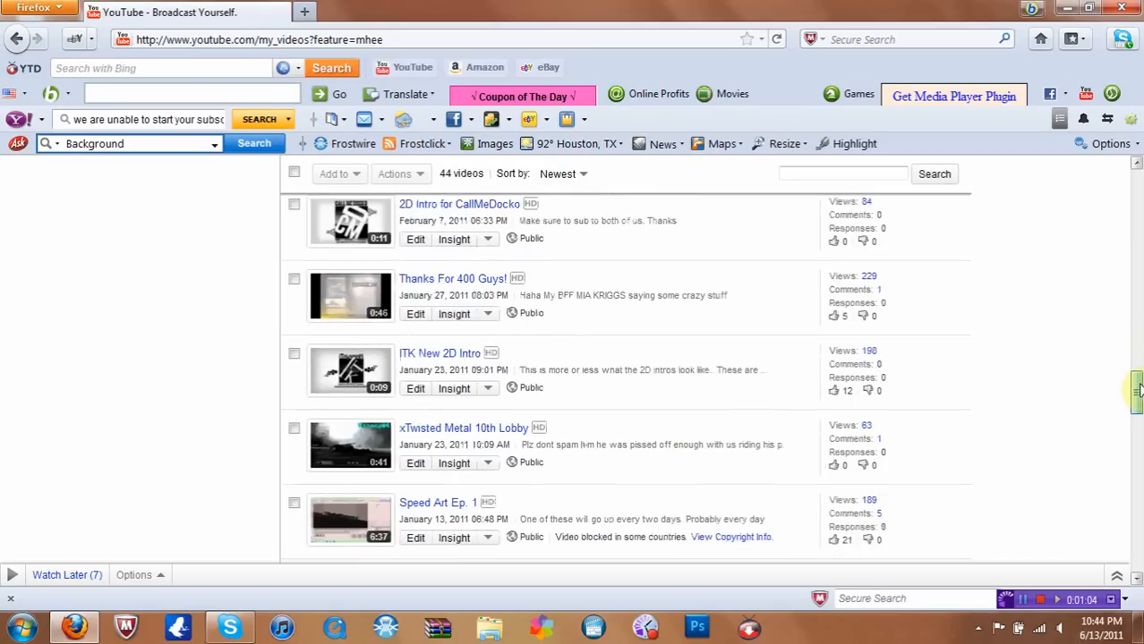
pyautogui.scroll(-3)
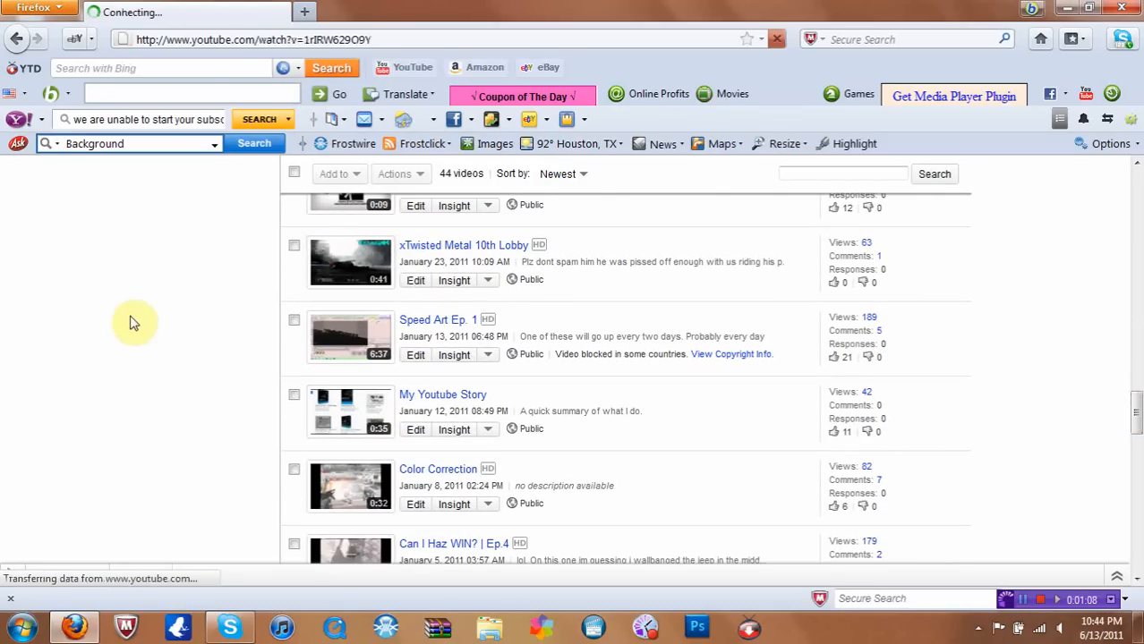
pyautogui.click(464, 245)
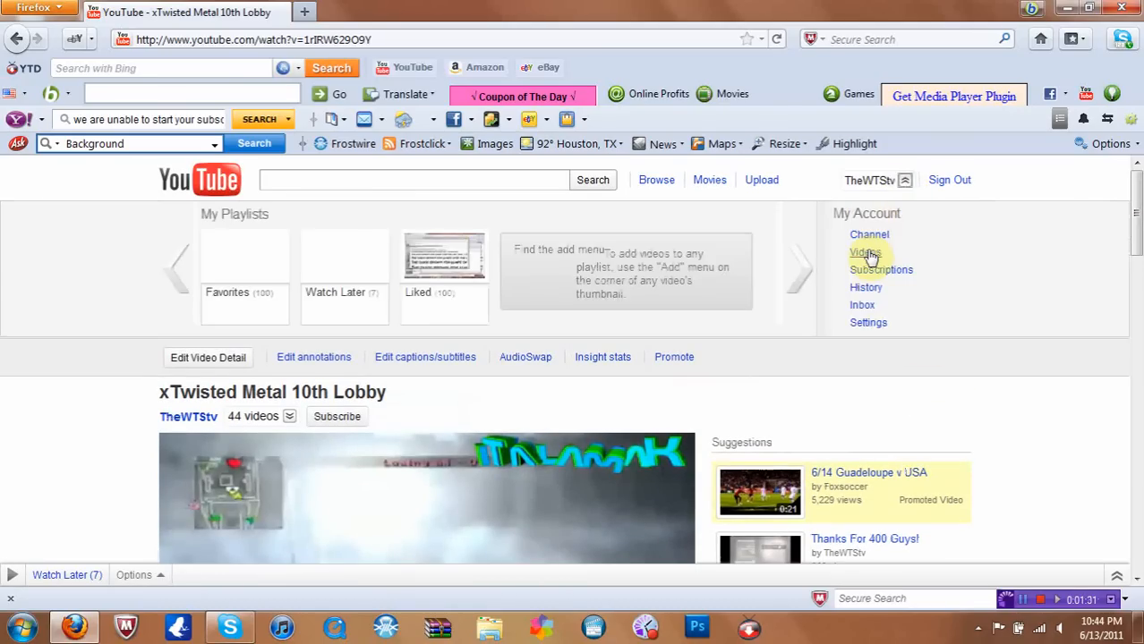
# Return to My Videos, briefly view How to Download Fonts, then go back to the list.
pyautogui.click(863, 253)
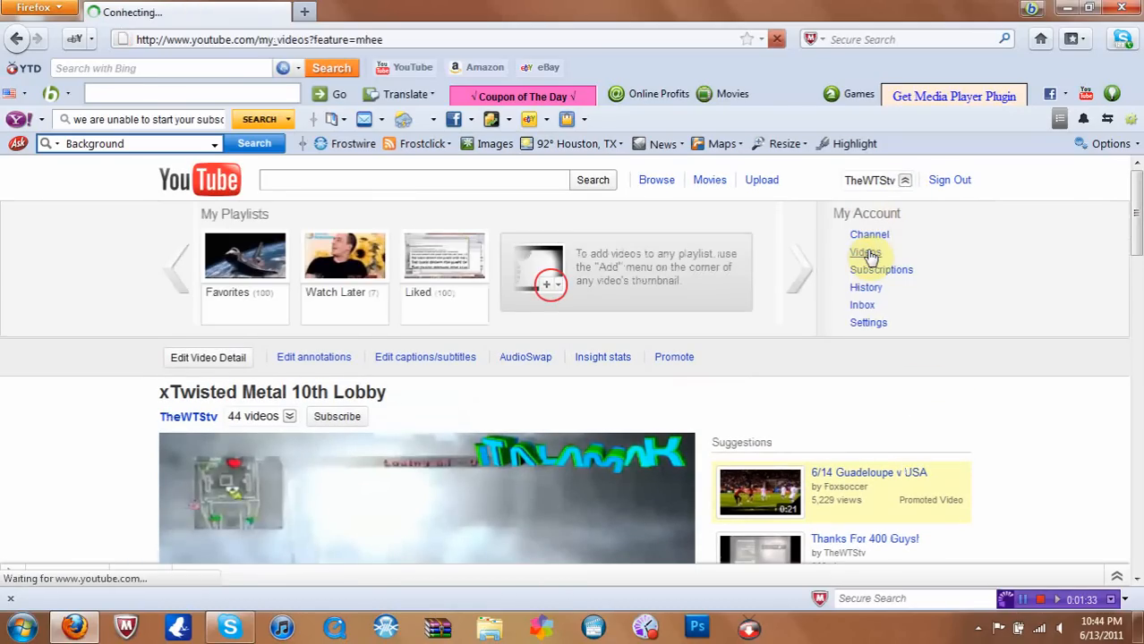
pyautogui.click(863, 252)
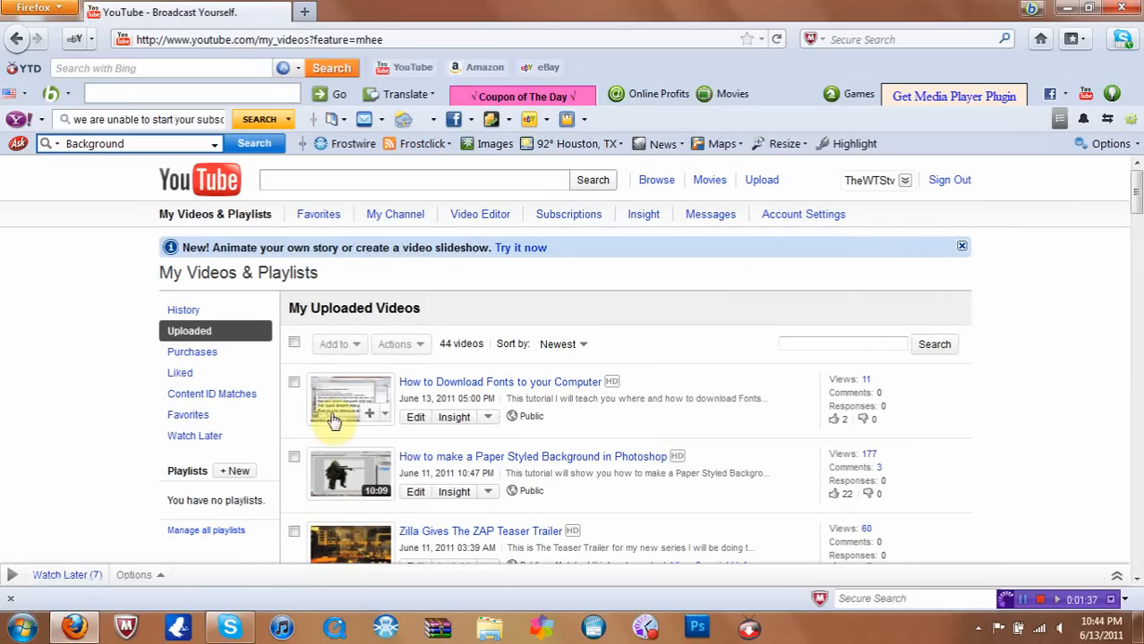
pyautogui.click(349, 401)
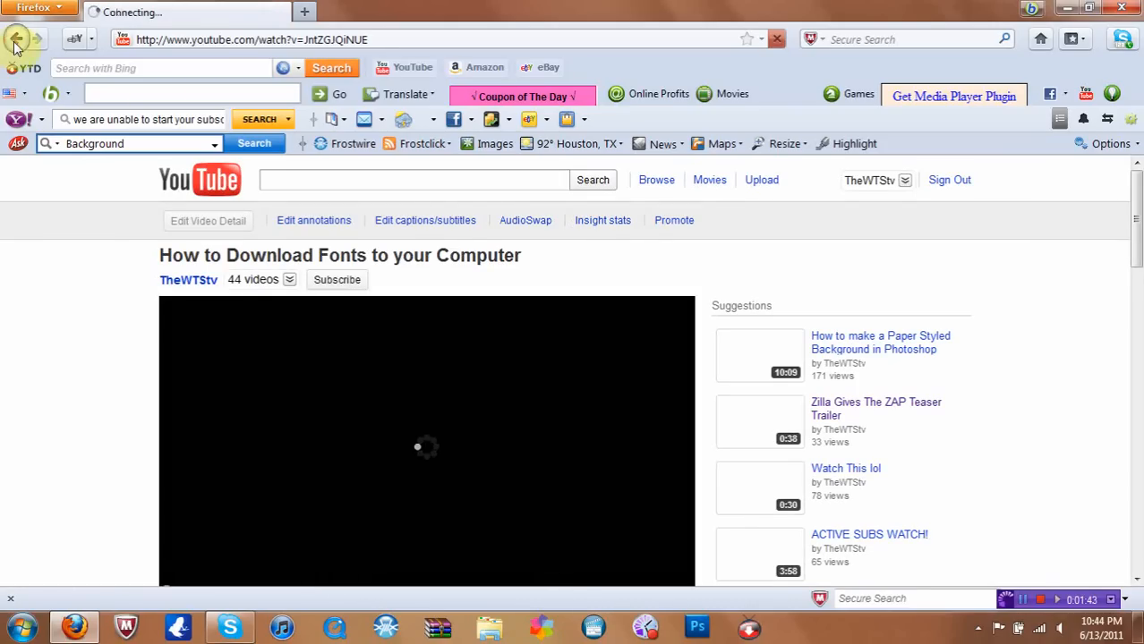
pyautogui.click(16, 40)
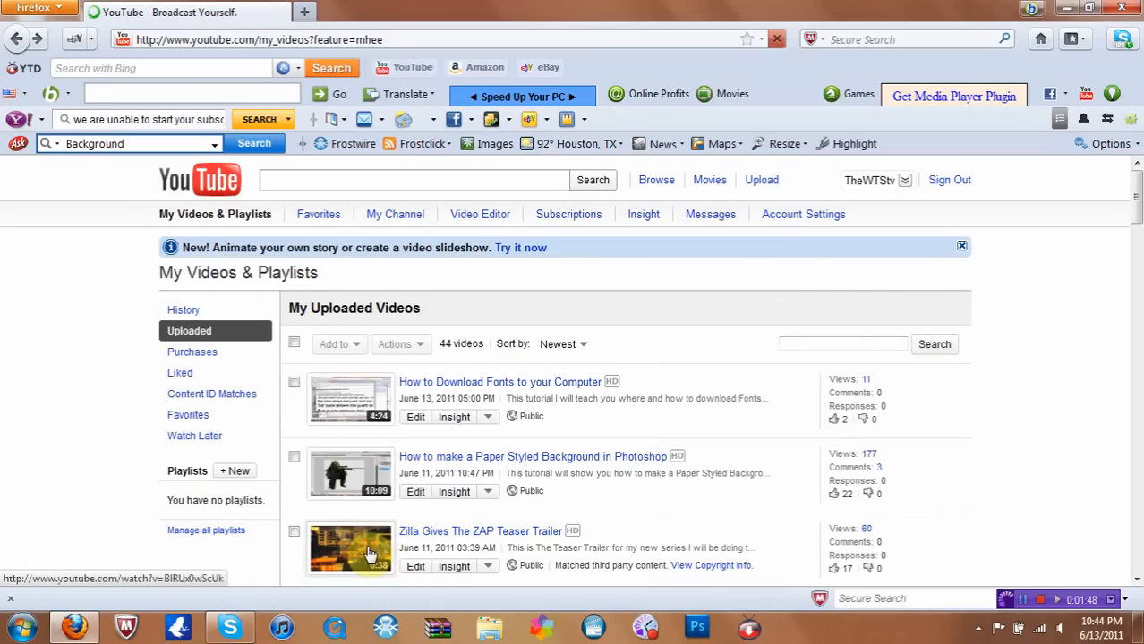
pyautogui.moveTo(1011, 447)
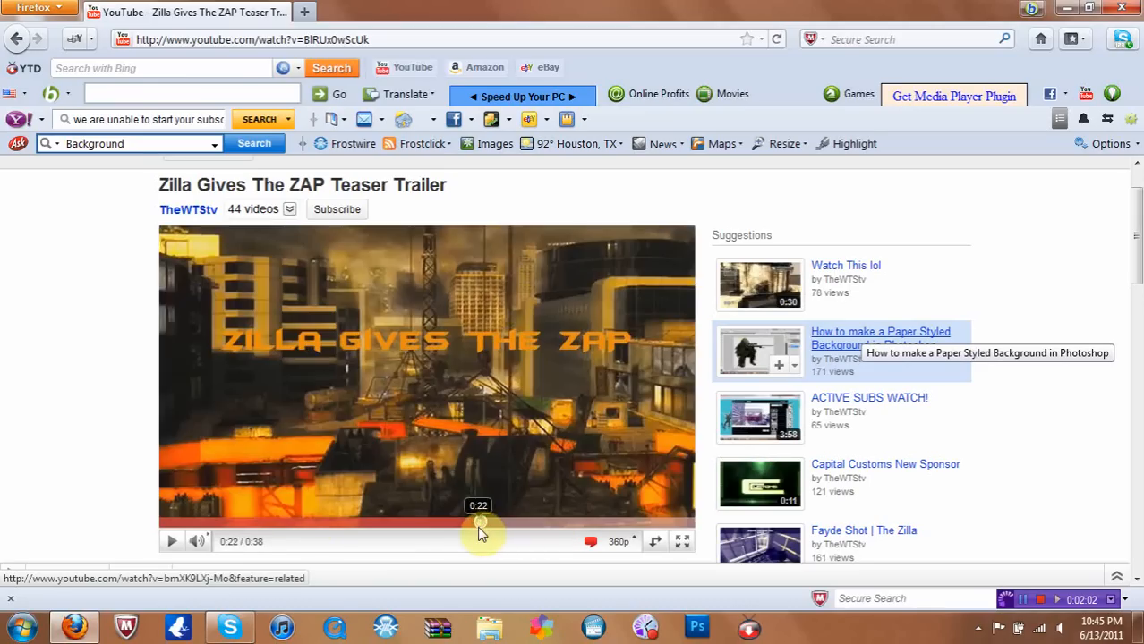
# Switch the Zilla Gives The ZAP Teaser Trailer to 720p playback, then leave the browser.
pyautogui.click(172, 541)
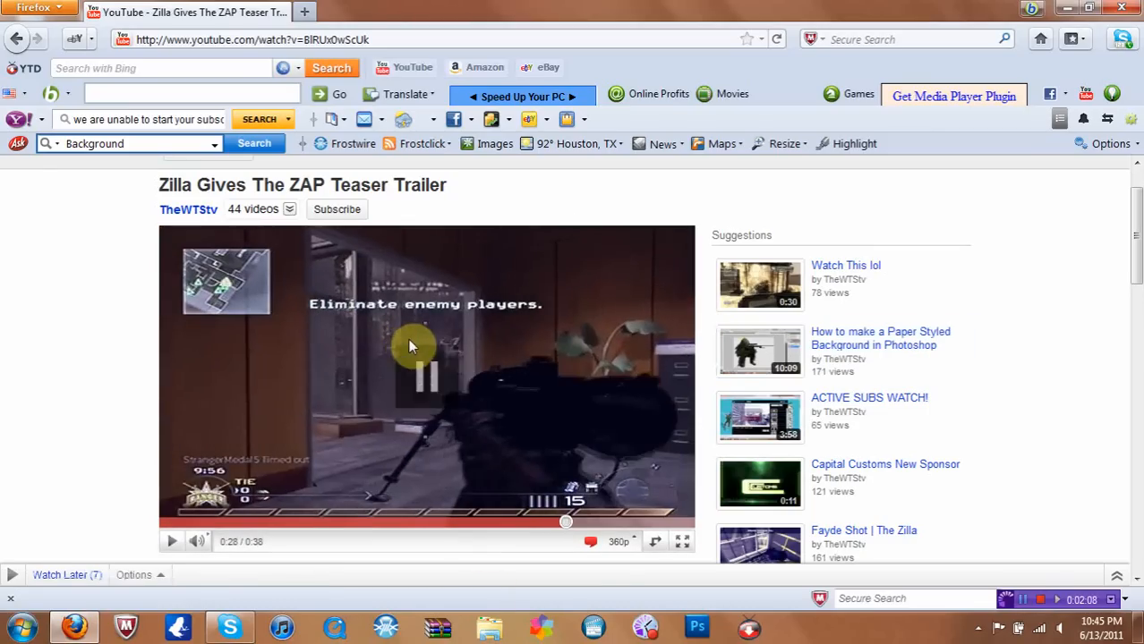
pyautogui.click(634, 541)
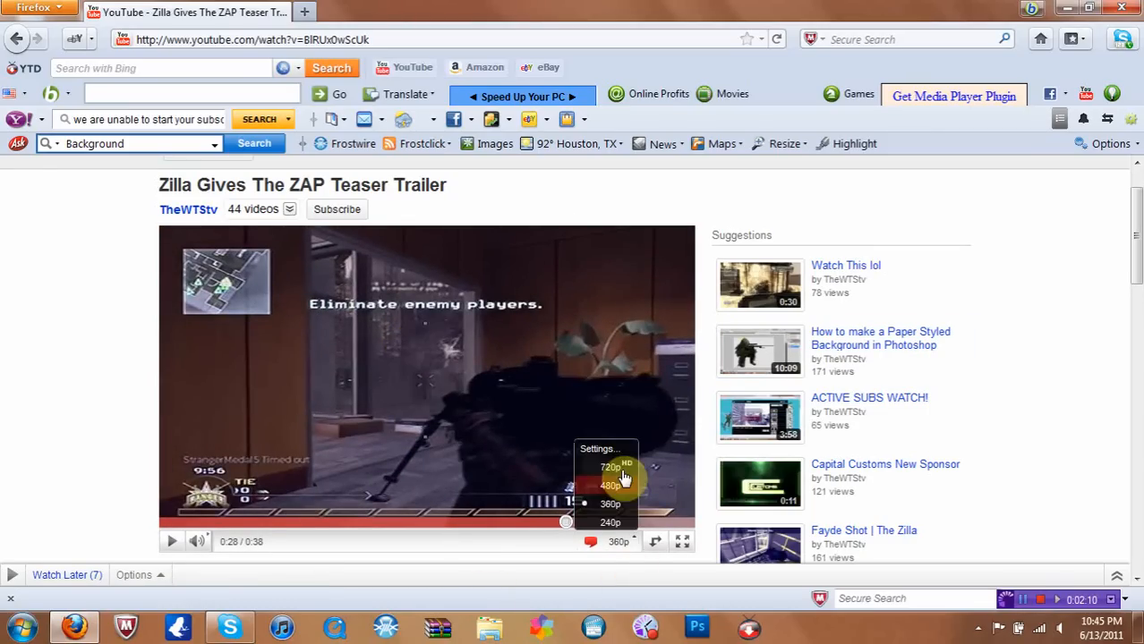
pyautogui.click(612, 467)
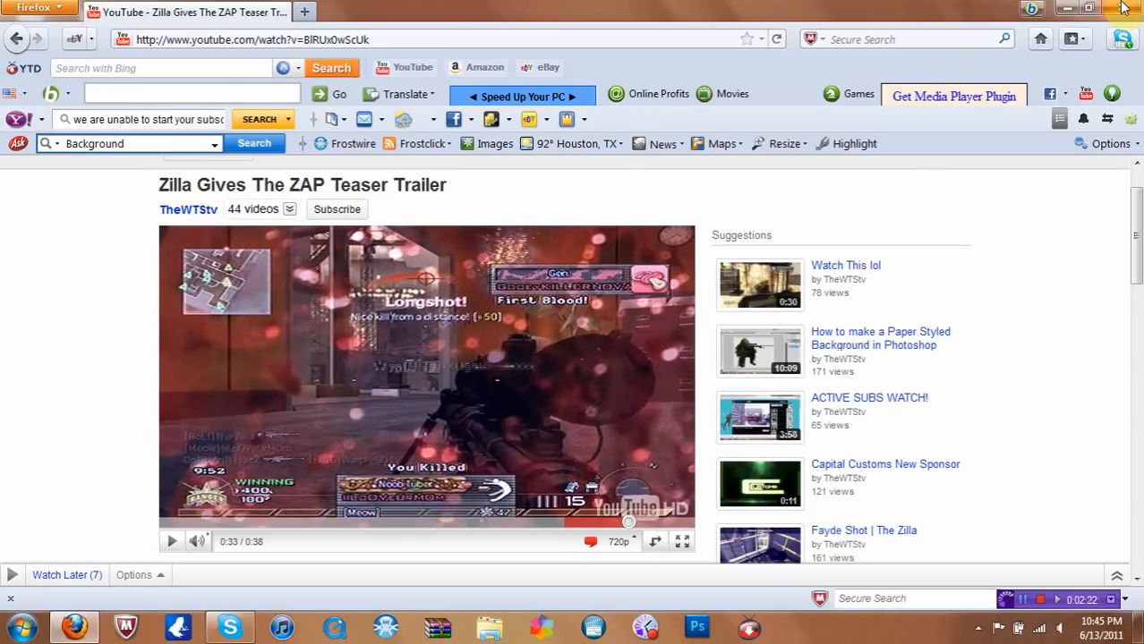
pyautogui.click(1067, 7)
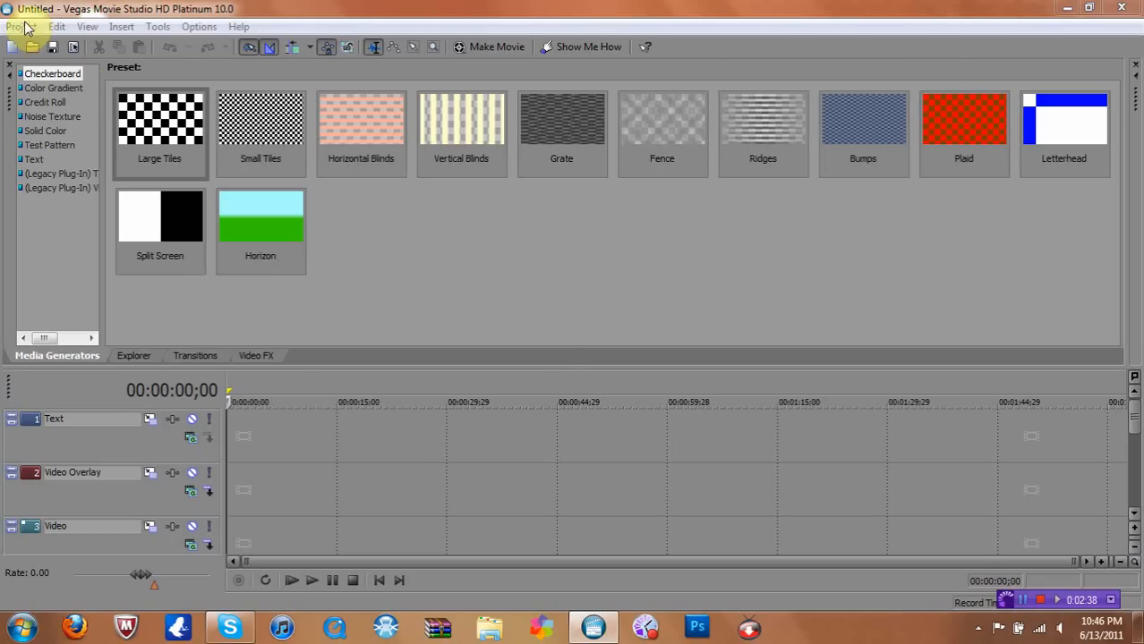
# Show the Project menu with its file commands and recent projects.
pyautogui.click(22, 27)
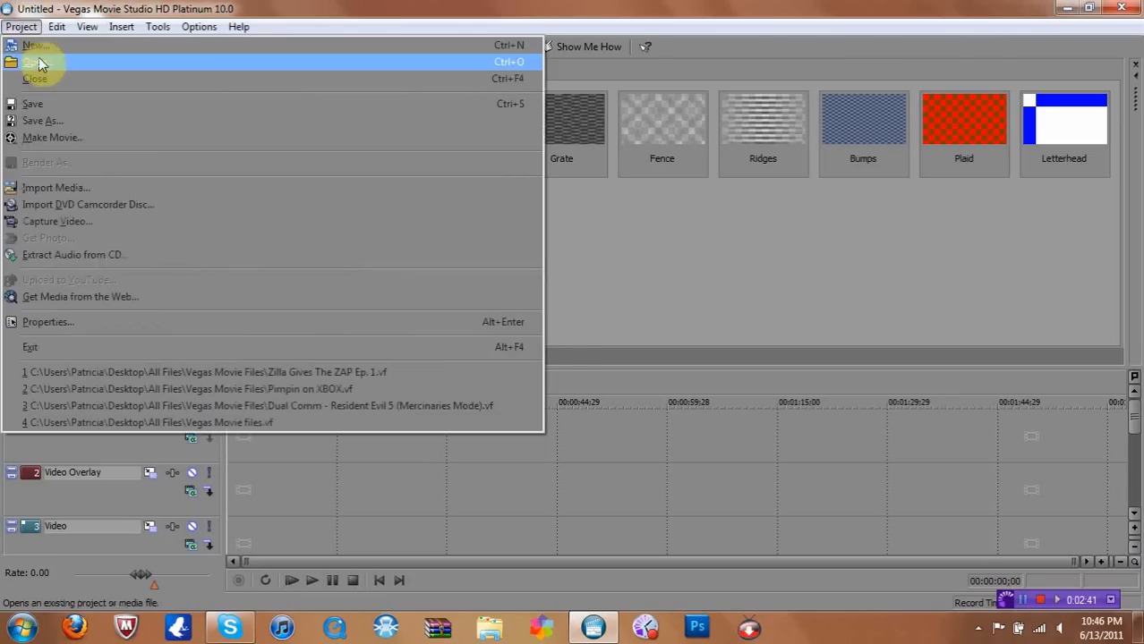
pyautogui.moveTo(52, 136)
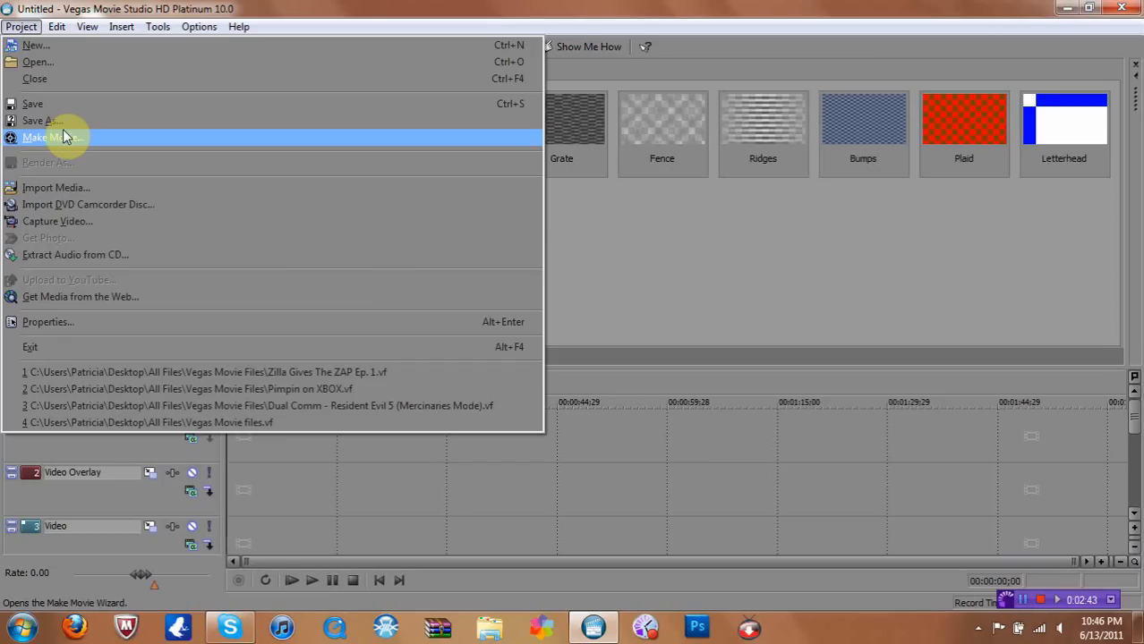
pyautogui.moveTo(57, 222)
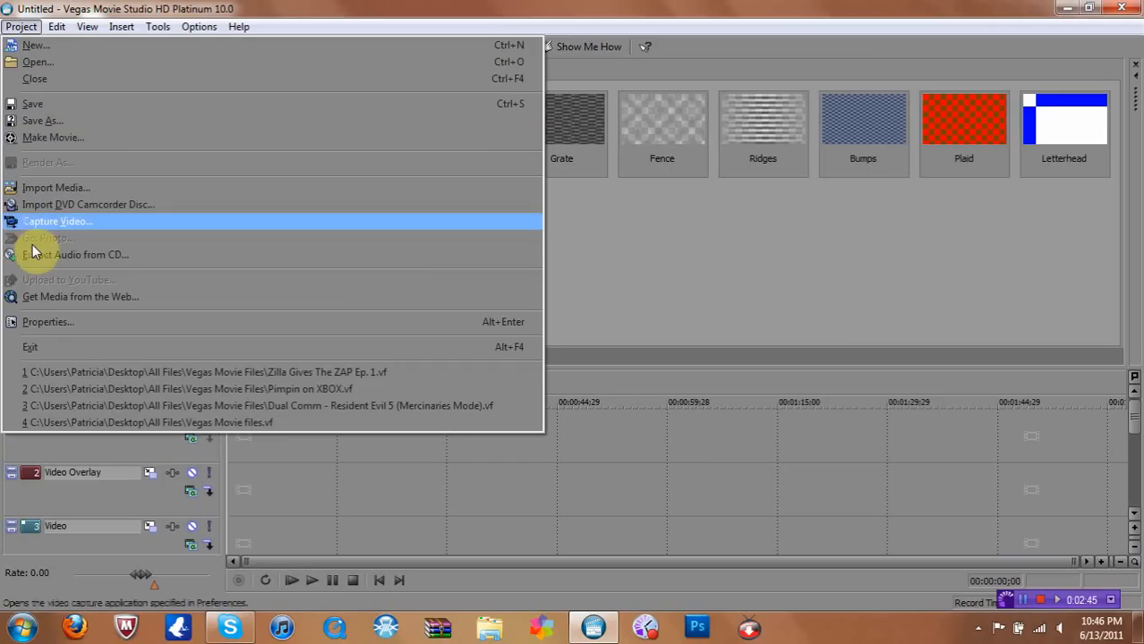
pyautogui.moveTo(63, 222)
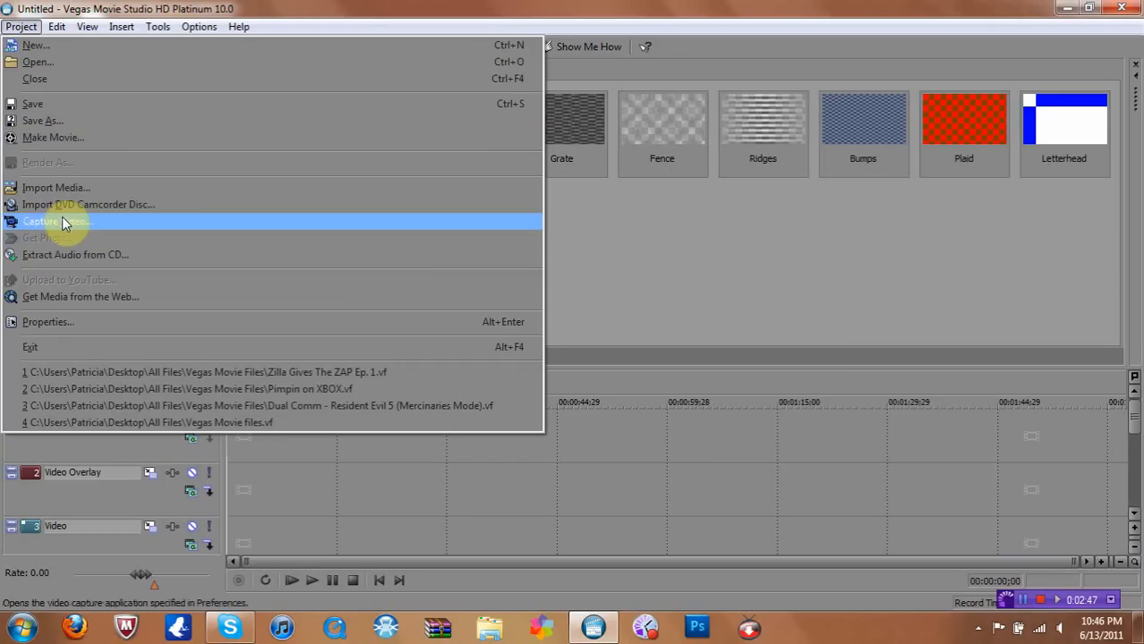
pyautogui.moveTo(72, 204)
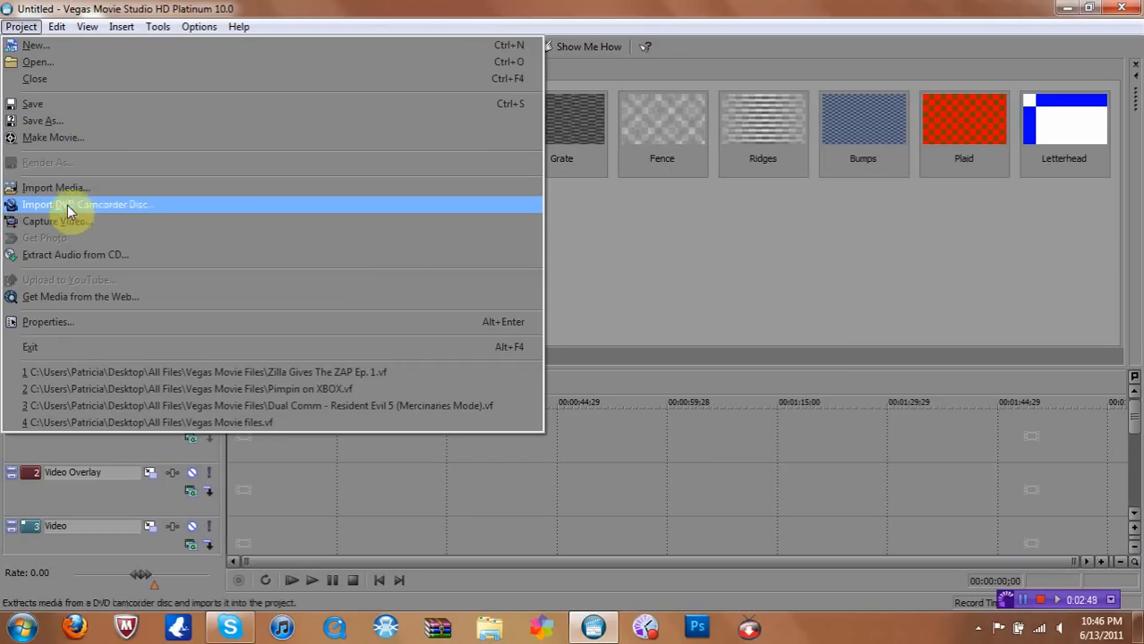
pyautogui.moveTo(53, 188)
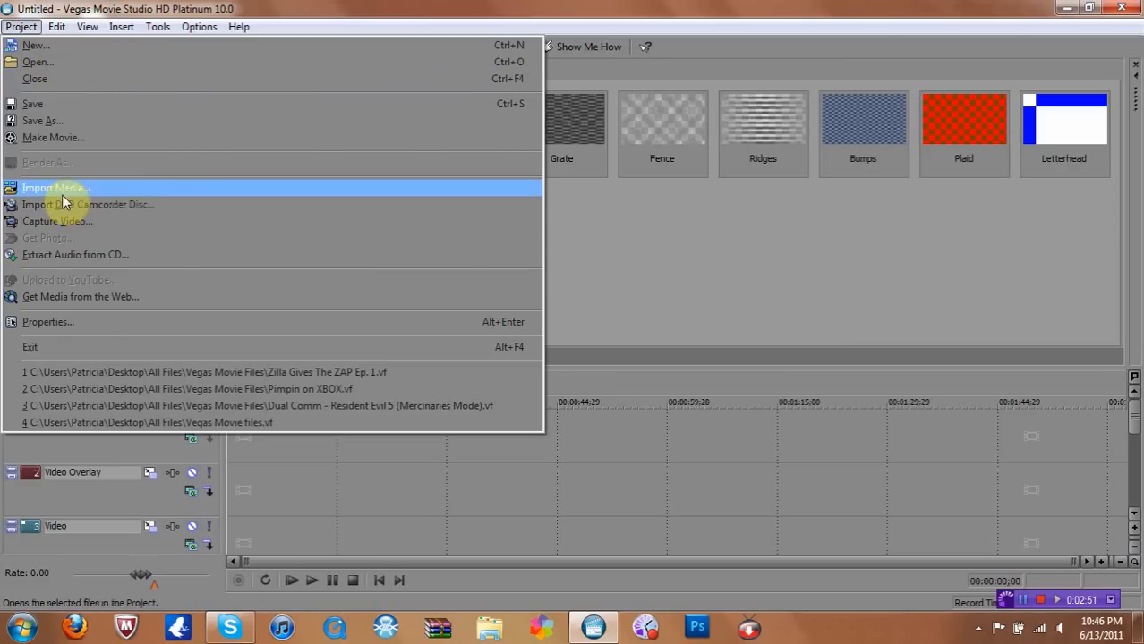
# Import DOM Terminal 6-11-11_001 from All Files > Clips for Episodes > Zilla gives the ZAP Ep. 1.
pyautogui.click(54, 188)
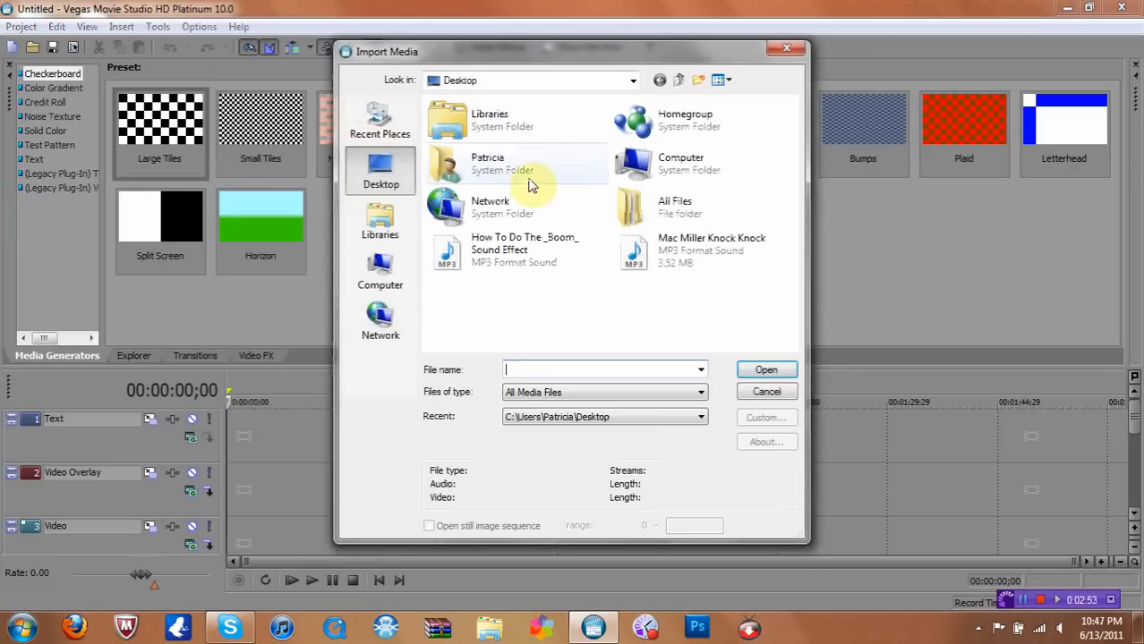
pyautogui.click(502, 165)
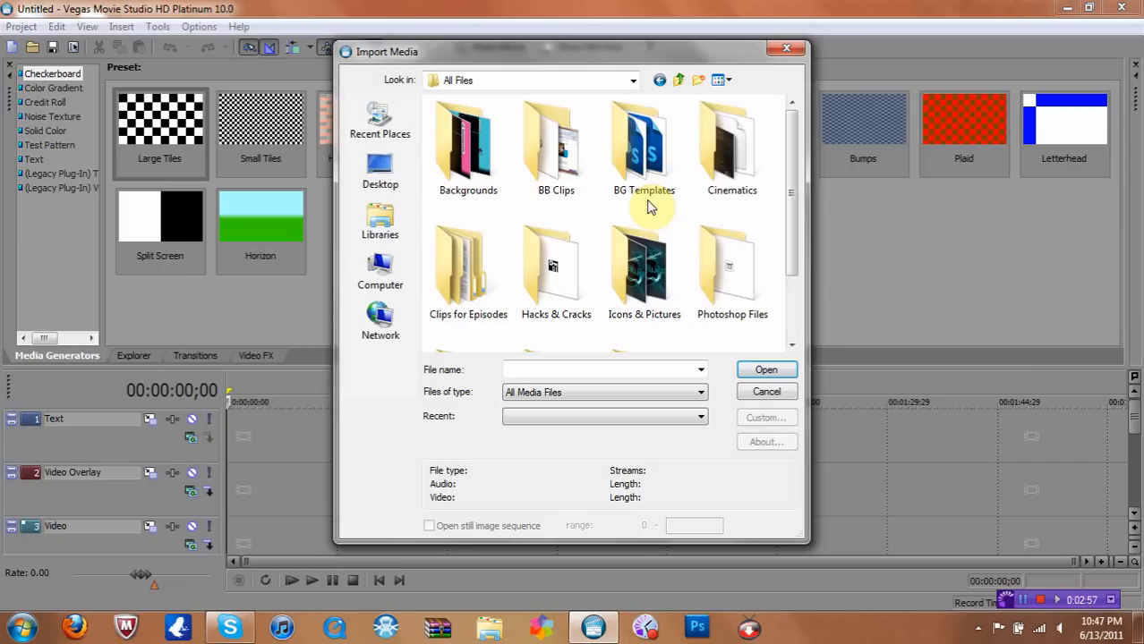
pyautogui.scroll(-3)
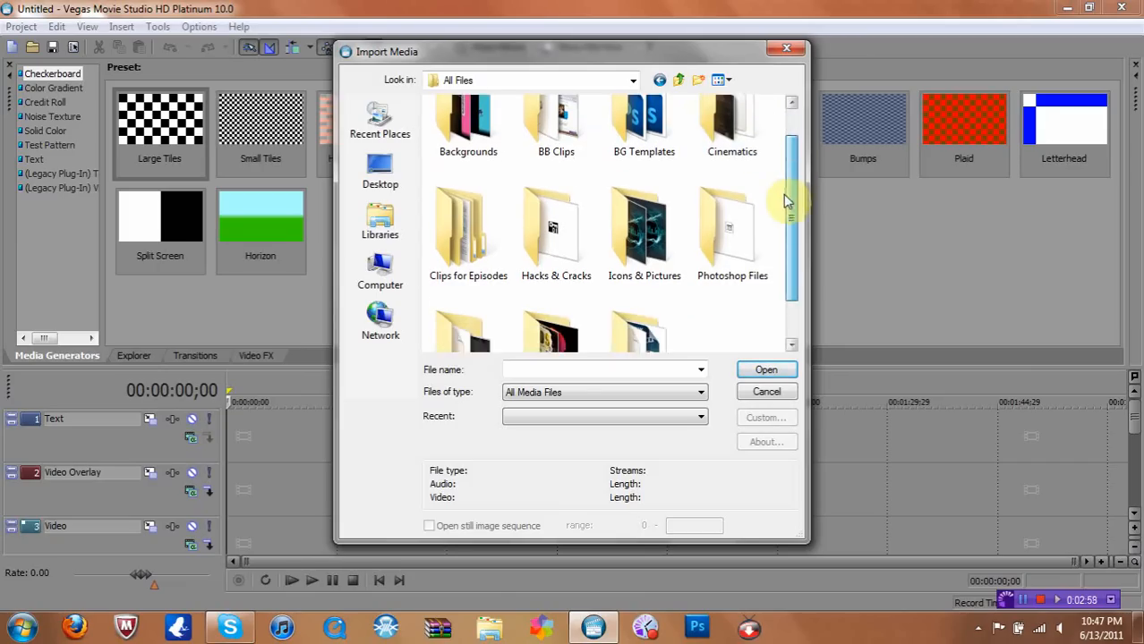
pyautogui.scroll(-3)
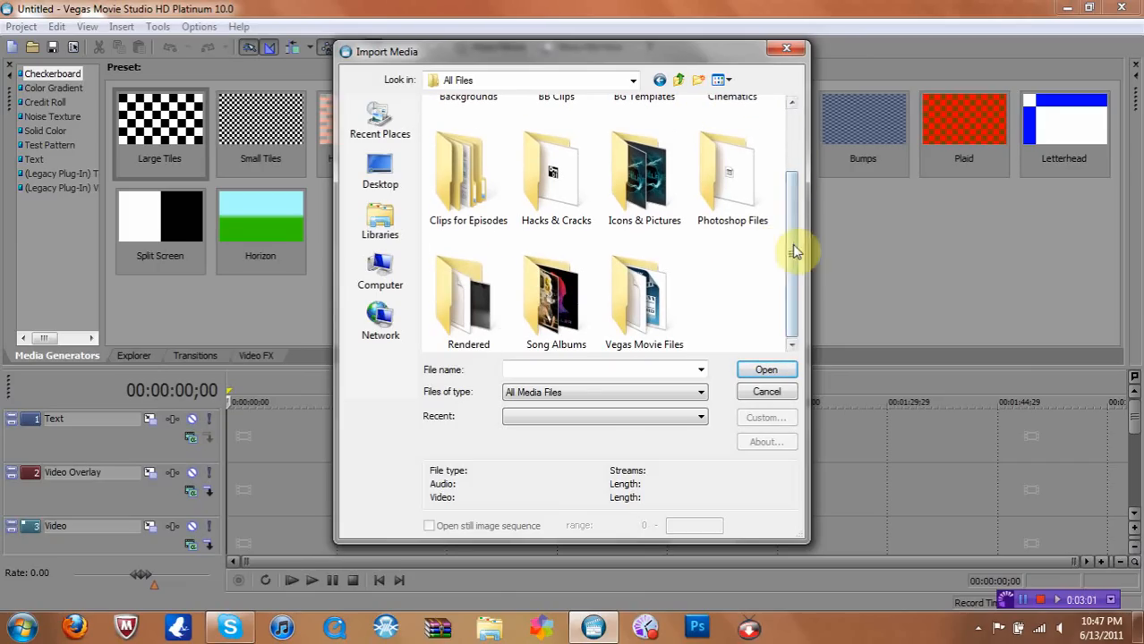
pyautogui.doubleClick(469, 170)
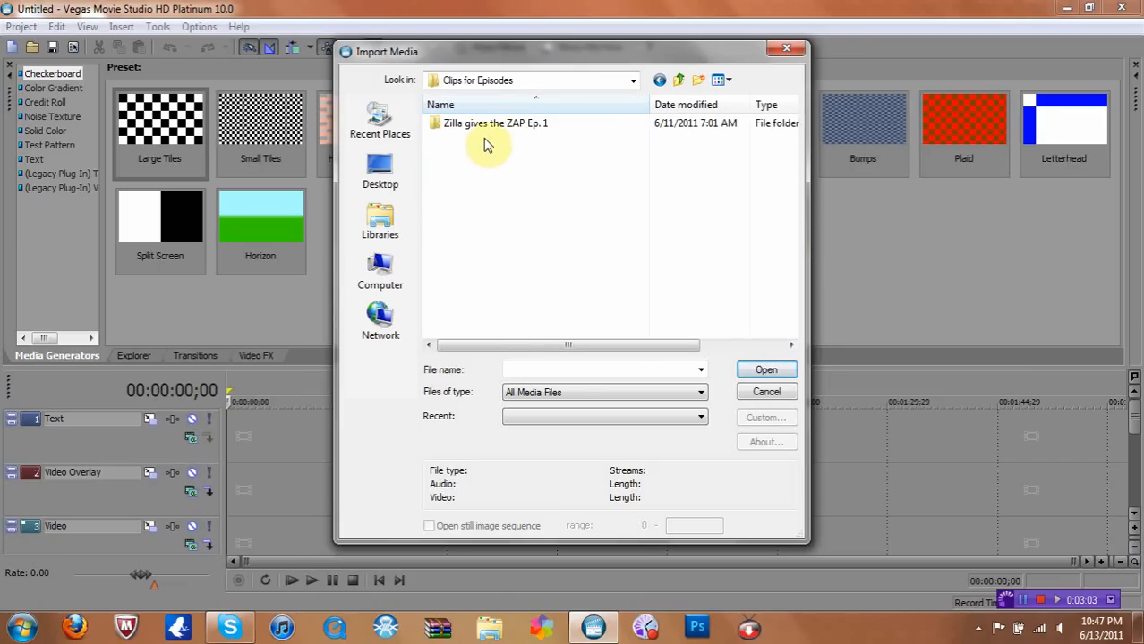
pyautogui.doubleClick(496, 122)
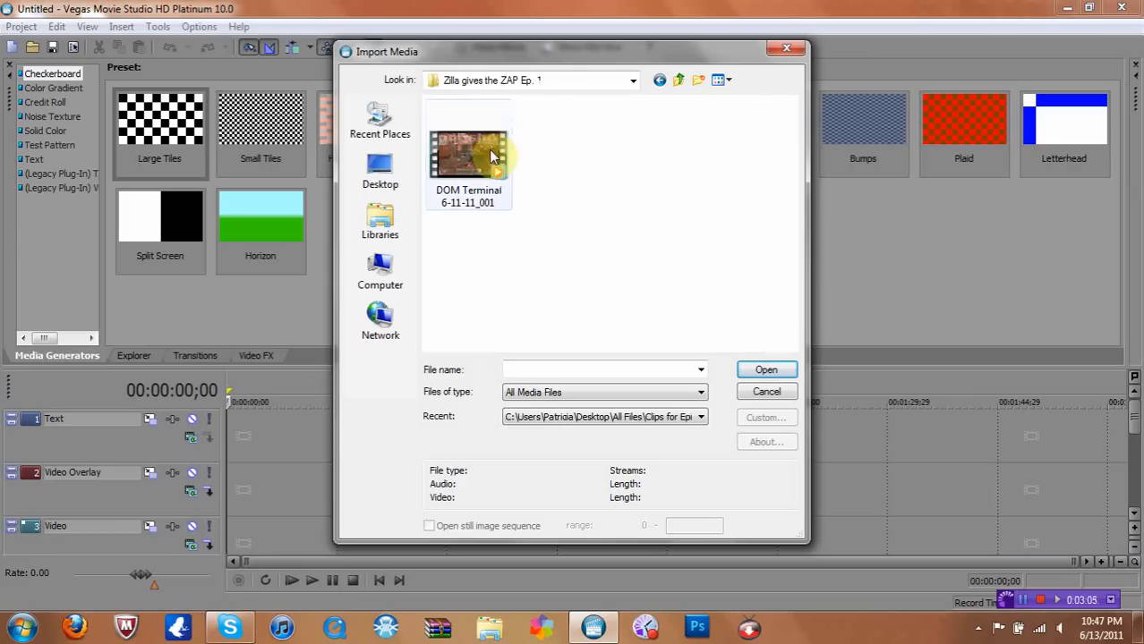
pyautogui.click(469, 157)
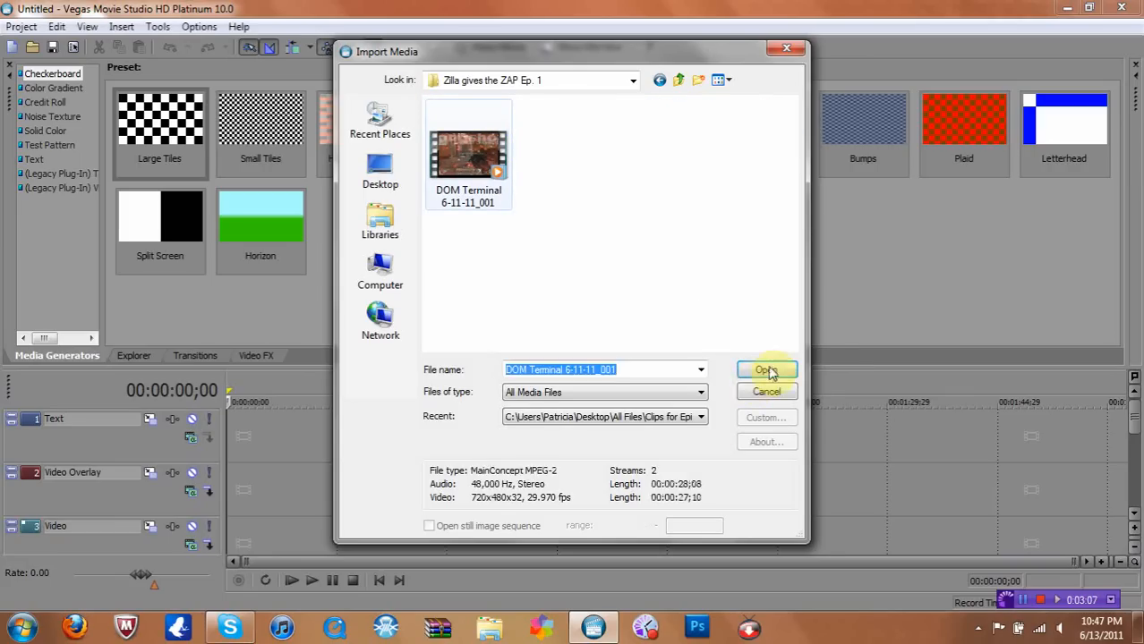
pyautogui.click(761, 369)
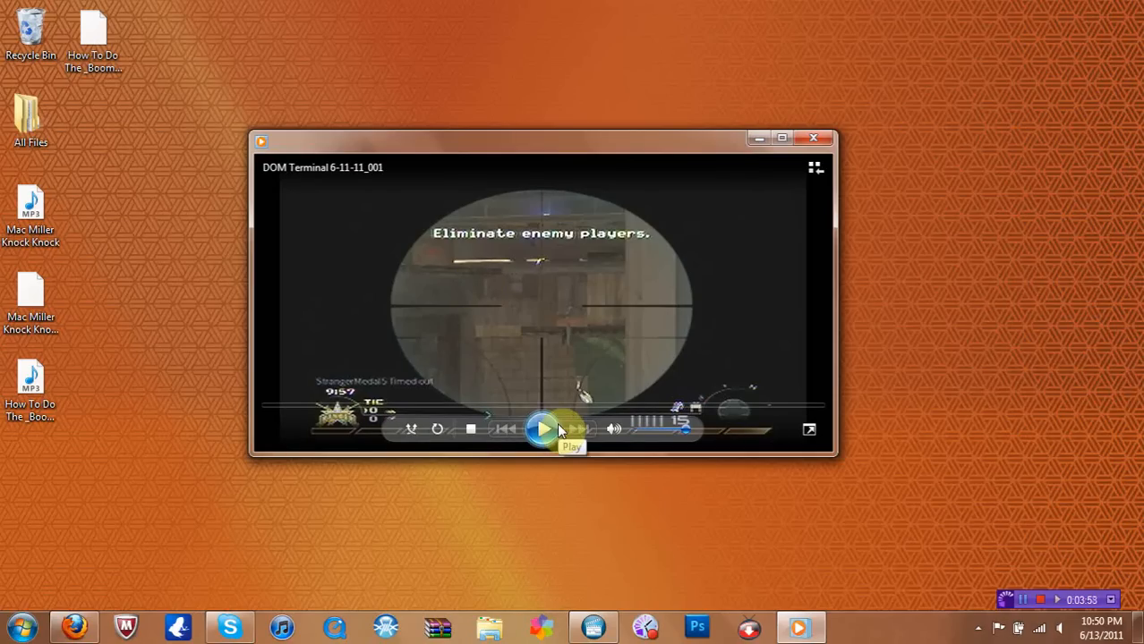
# Play the gameplay clip in Windows Media Player, close it and return to Vegas.
pyautogui.click(543, 430)
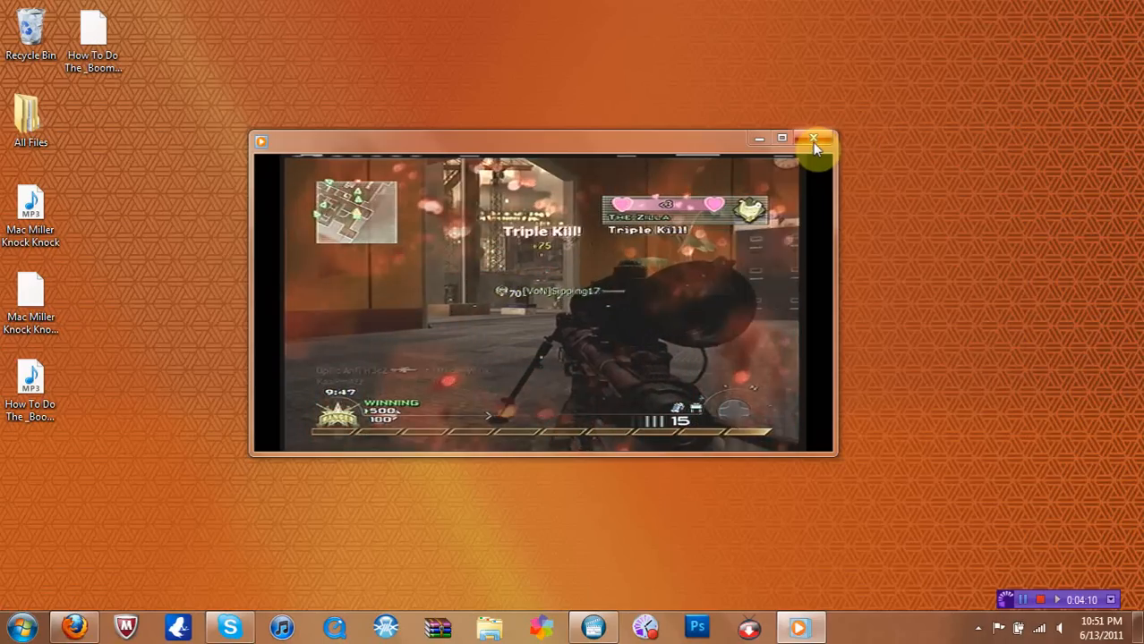
pyautogui.click(813, 140)
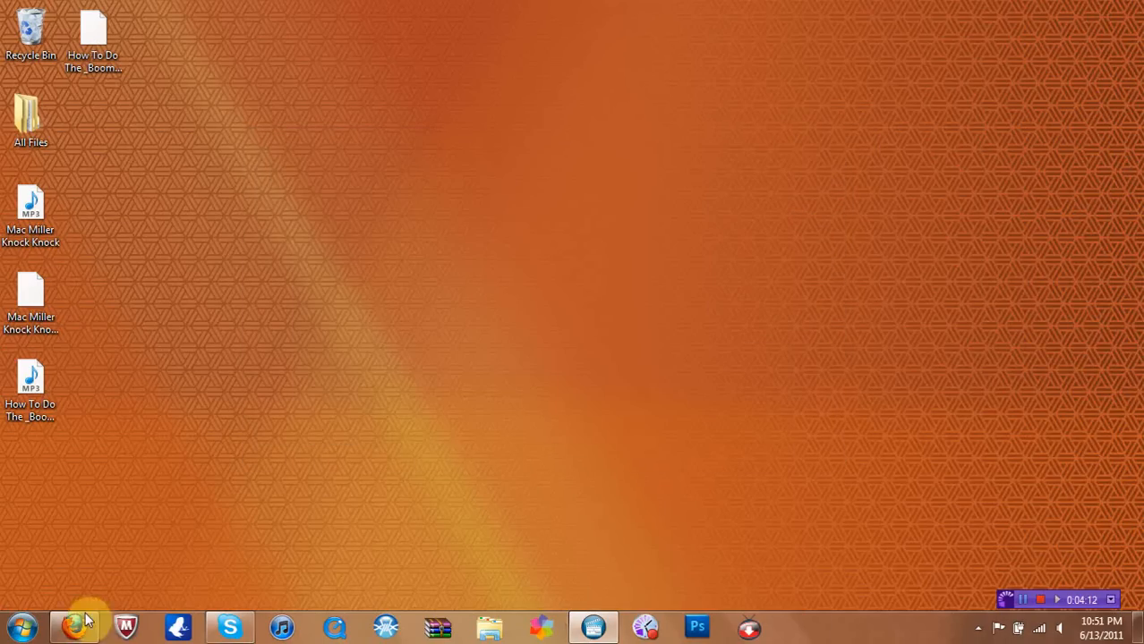
pyautogui.moveTo(74, 627)
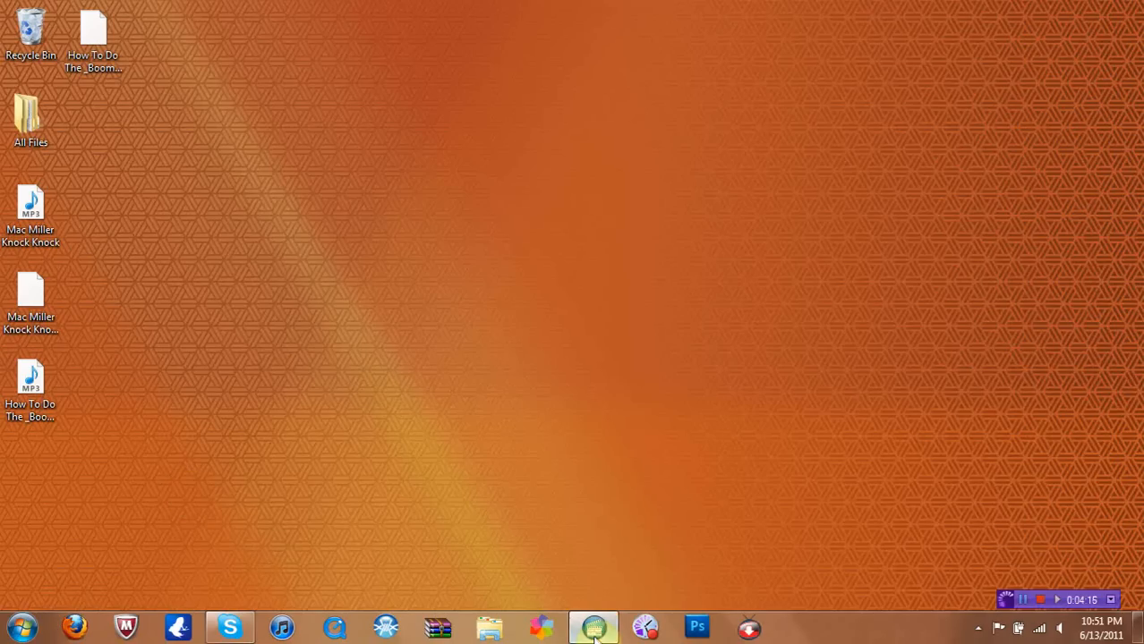
pyautogui.click(594, 627)
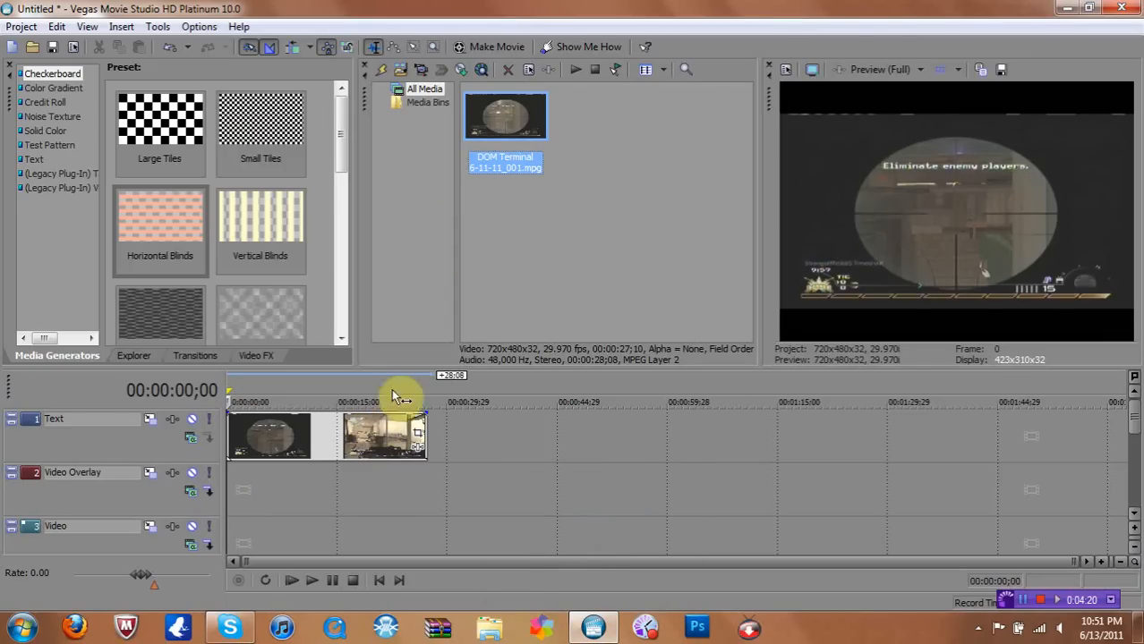
pyautogui.moveTo(787, 71)
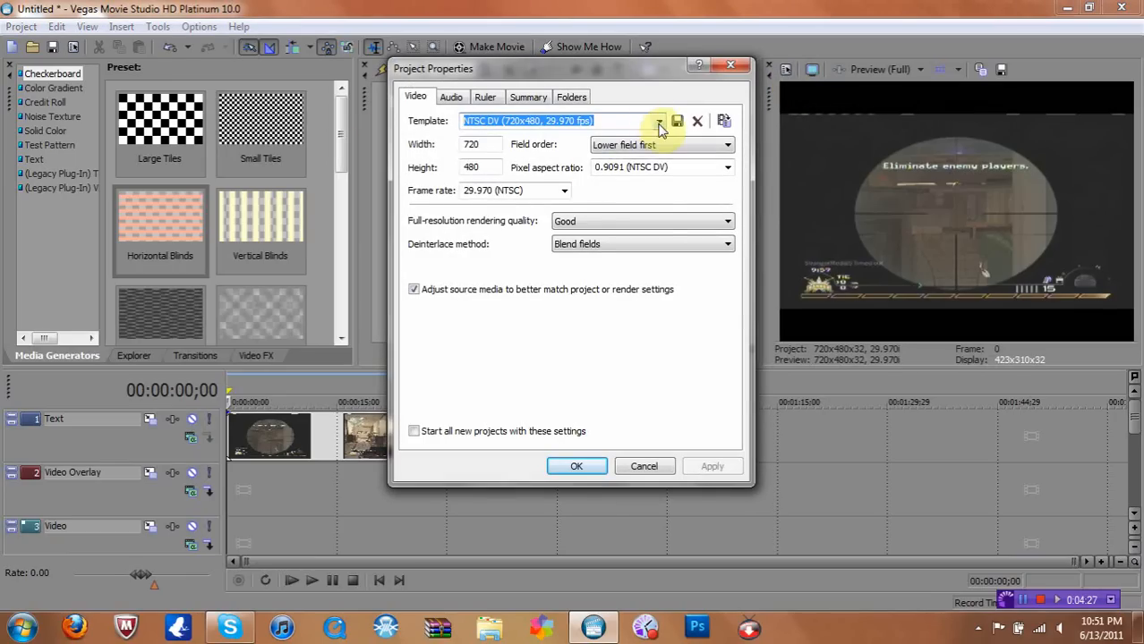
# Choose the HDV 720-30p (1280x720, 29.970 fps) project template.
pyautogui.click(659, 122)
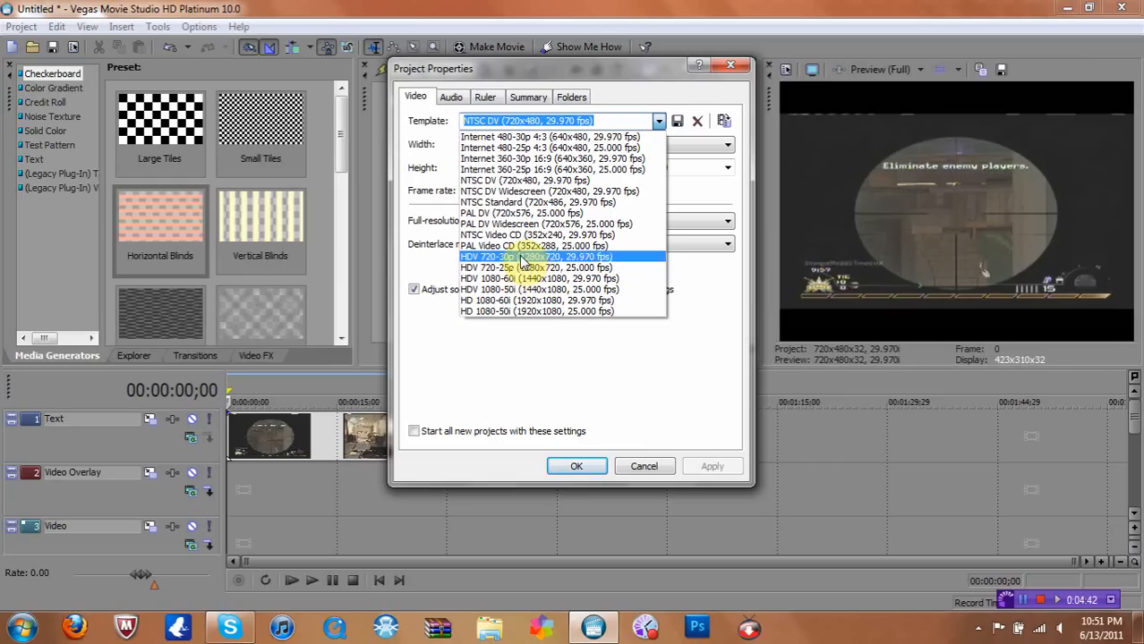
pyautogui.click(524, 258)
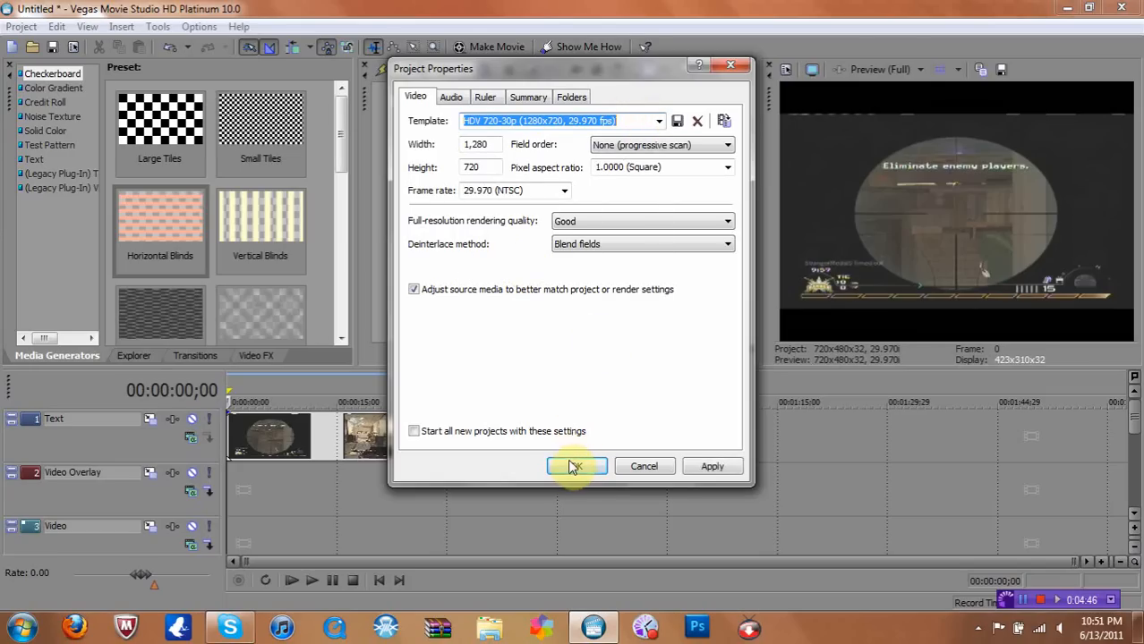
pyautogui.moveTo(677, 448)
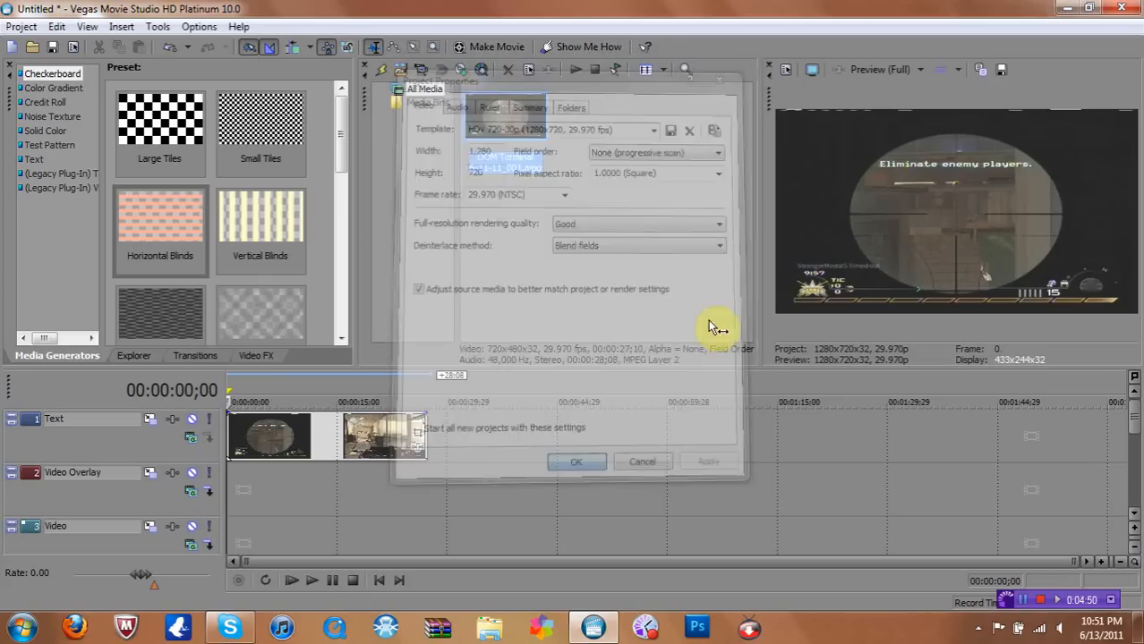
# Crop the clip's Event Pan/Crop frame inward slightly to zoom the footage.
pyautogui.click(576, 462)
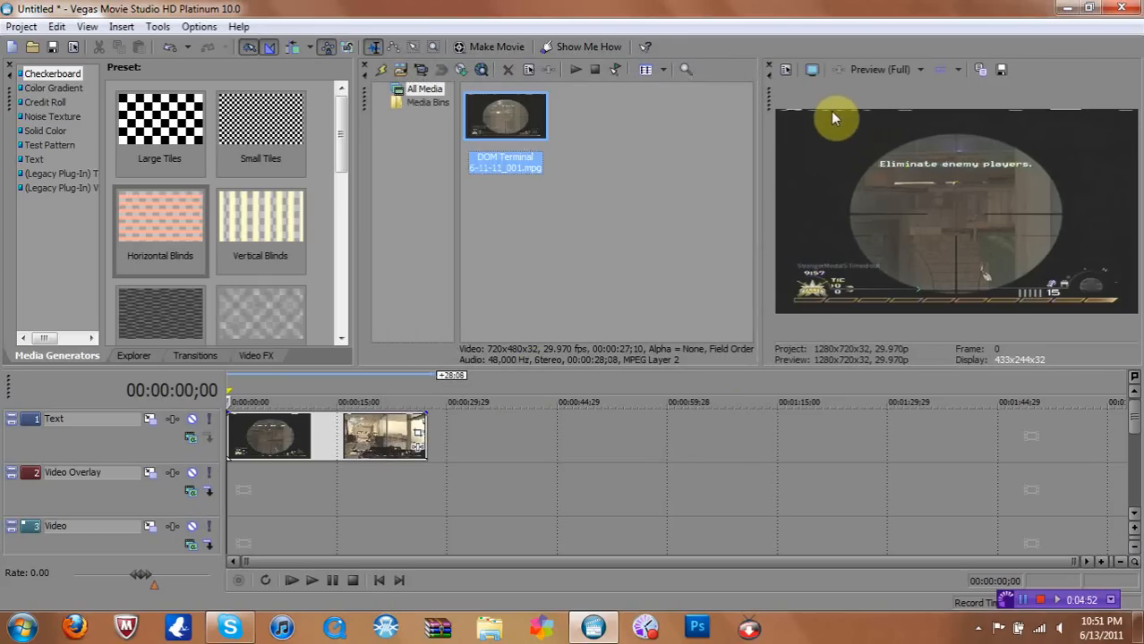
pyautogui.moveTo(419, 439)
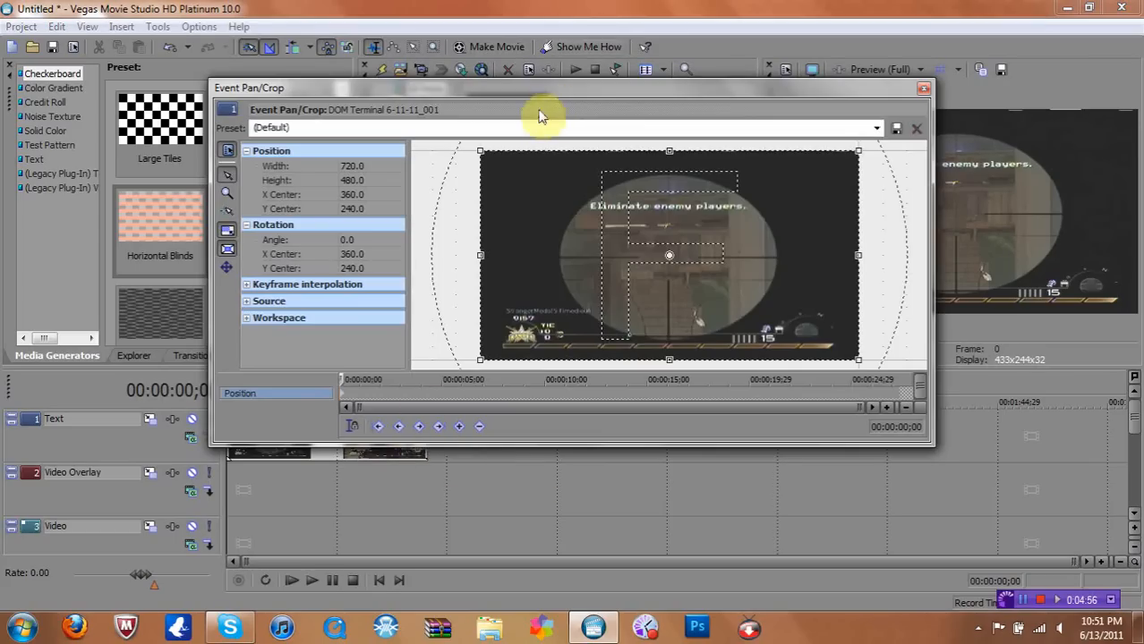
pyautogui.moveTo(855, 150); pyautogui.dragTo(852, 154)
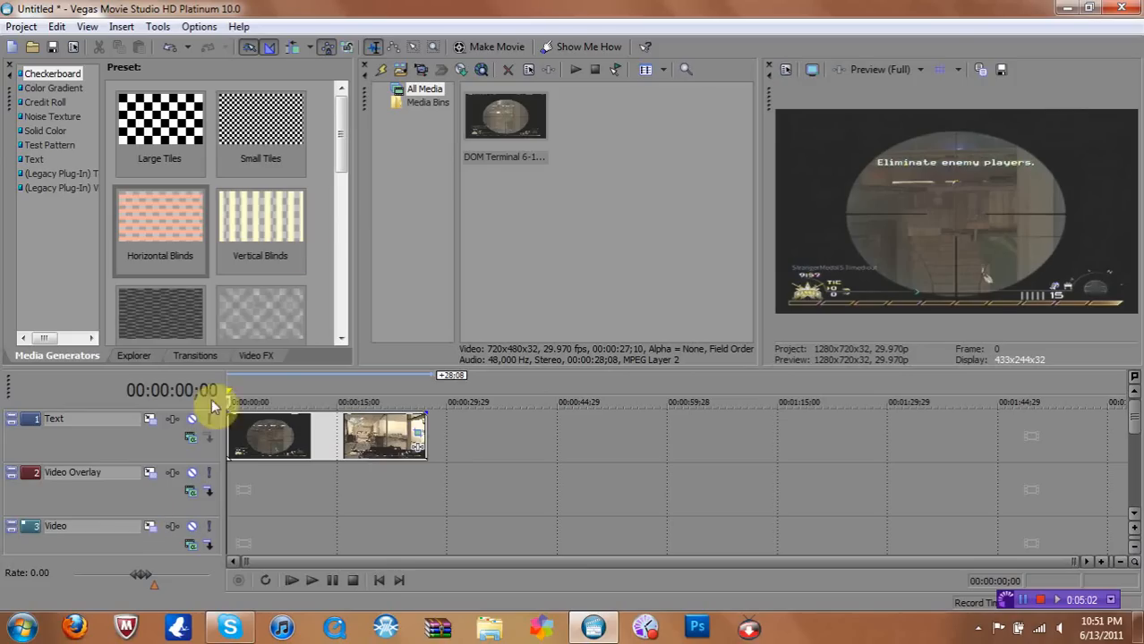
pyautogui.moveTo(419, 456)
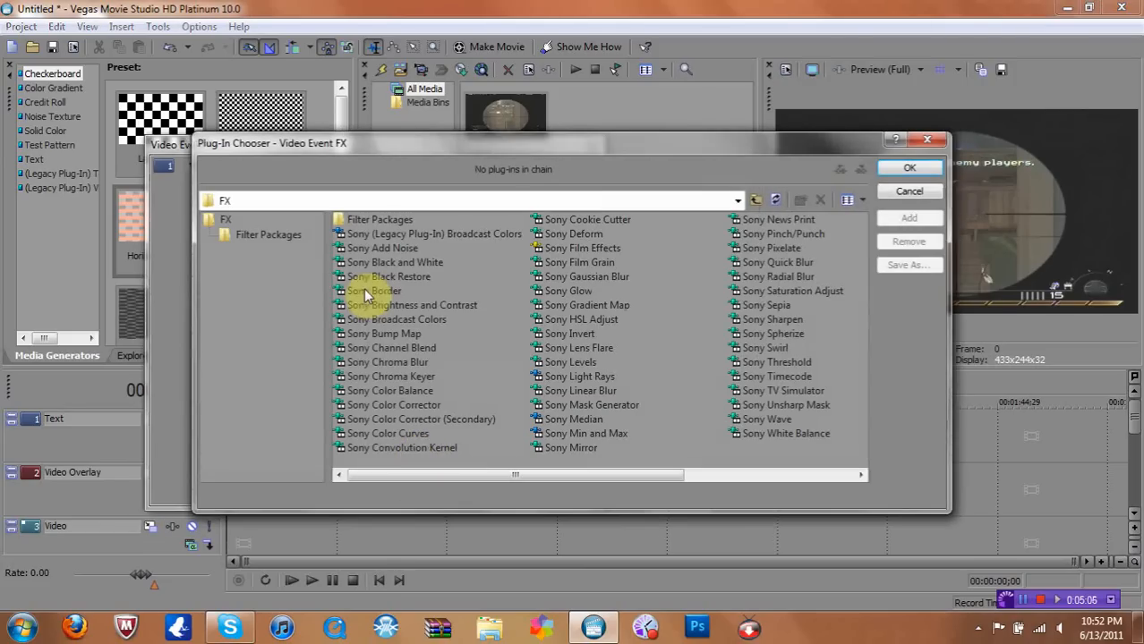
pyautogui.moveTo(569, 362)
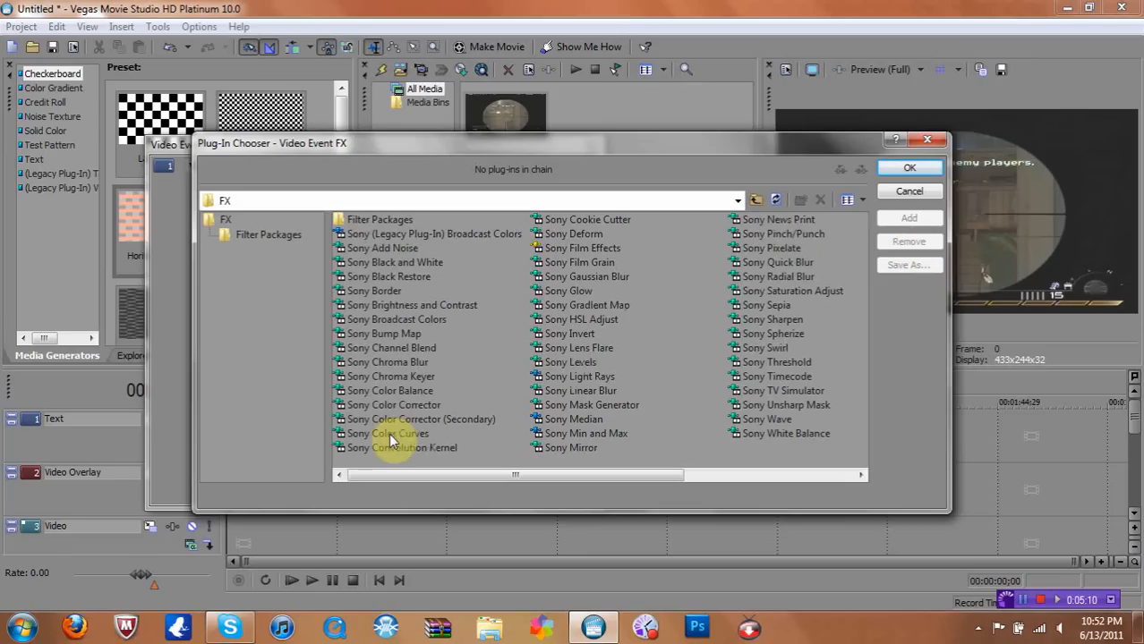
# Apply Sony Color Curves, Brightness and Contrast and Saturation Adjust to the clip.
pyautogui.click(387, 434)
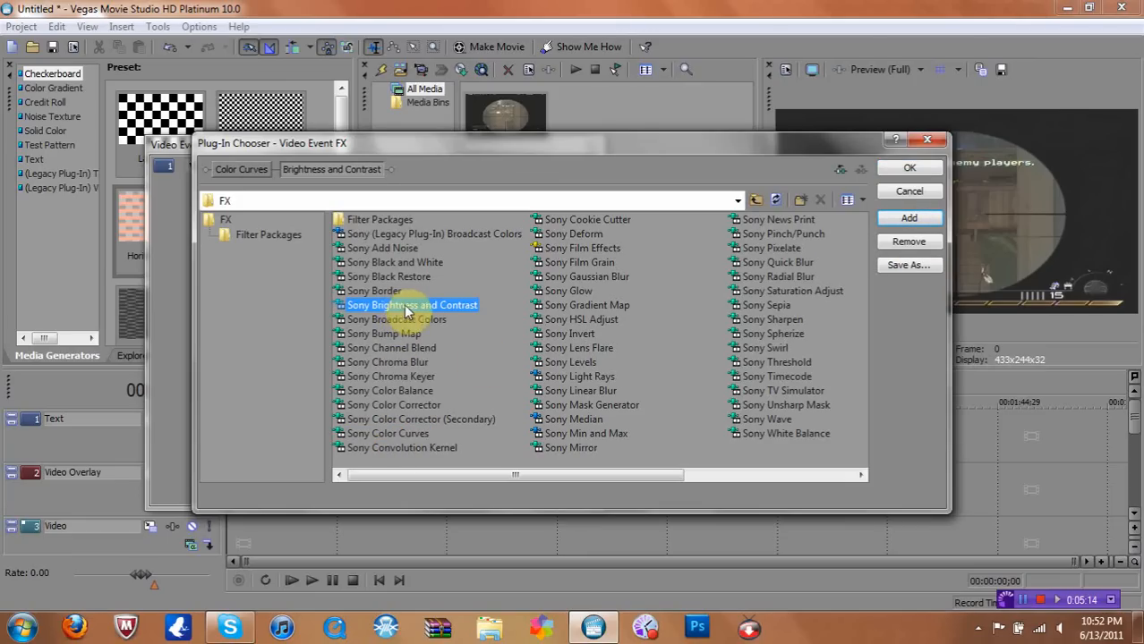
pyautogui.moveTo(777, 305)
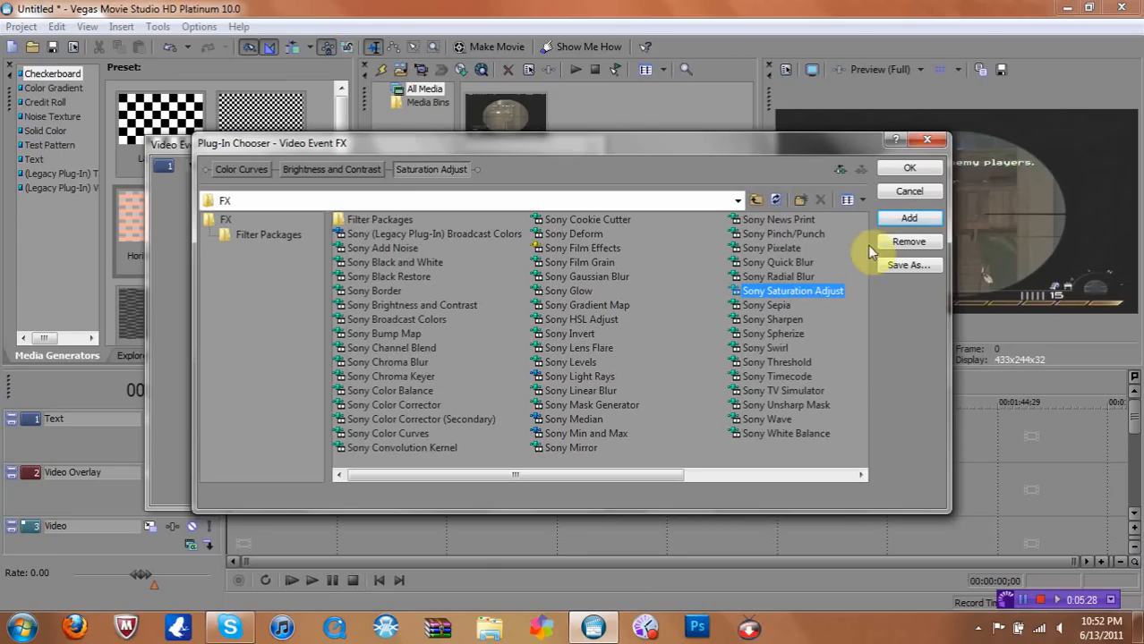
pyautogui.click(910, 168)
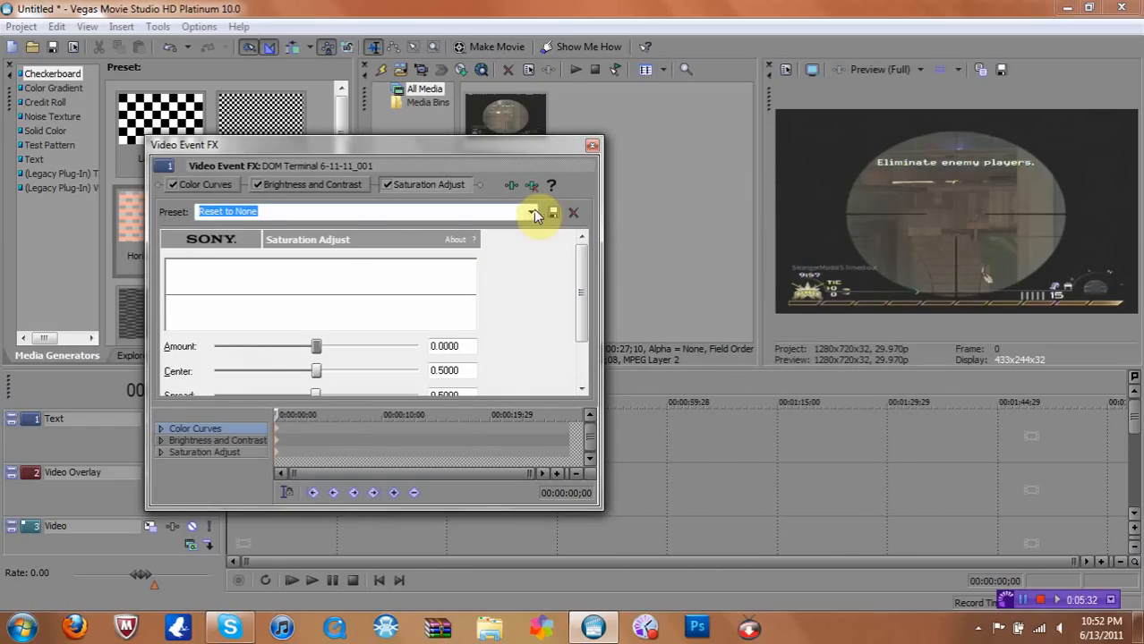
# Try the Warm Colors curve preset, then settle on the Cool Colors preset for Color Curves.
pyautogui.click(533, 213)
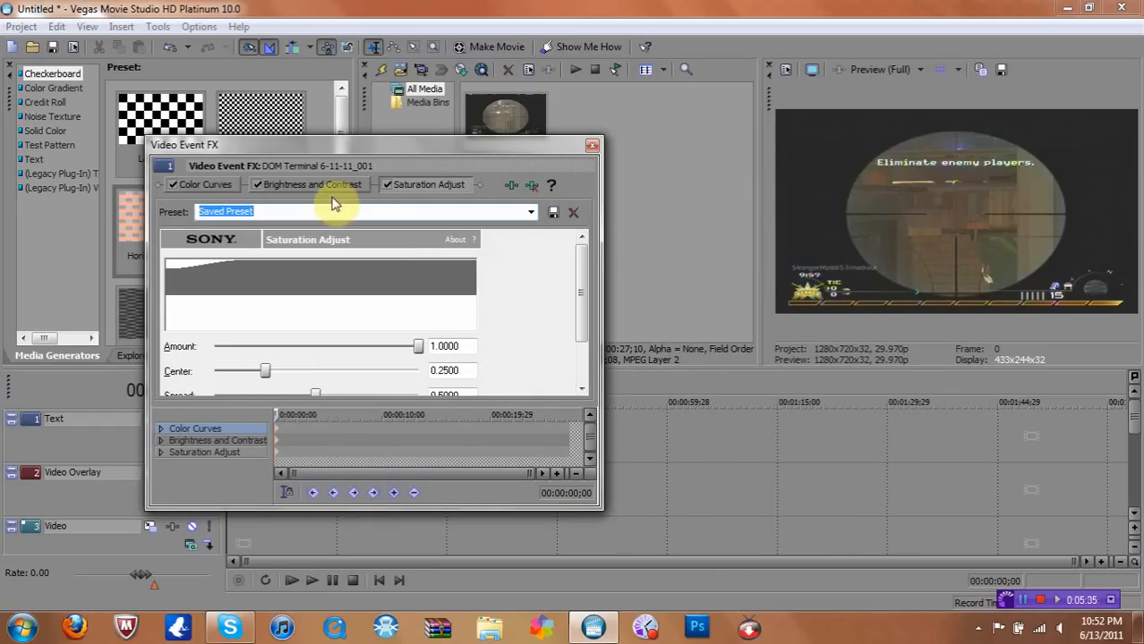
pyautogui.click(530, 211)
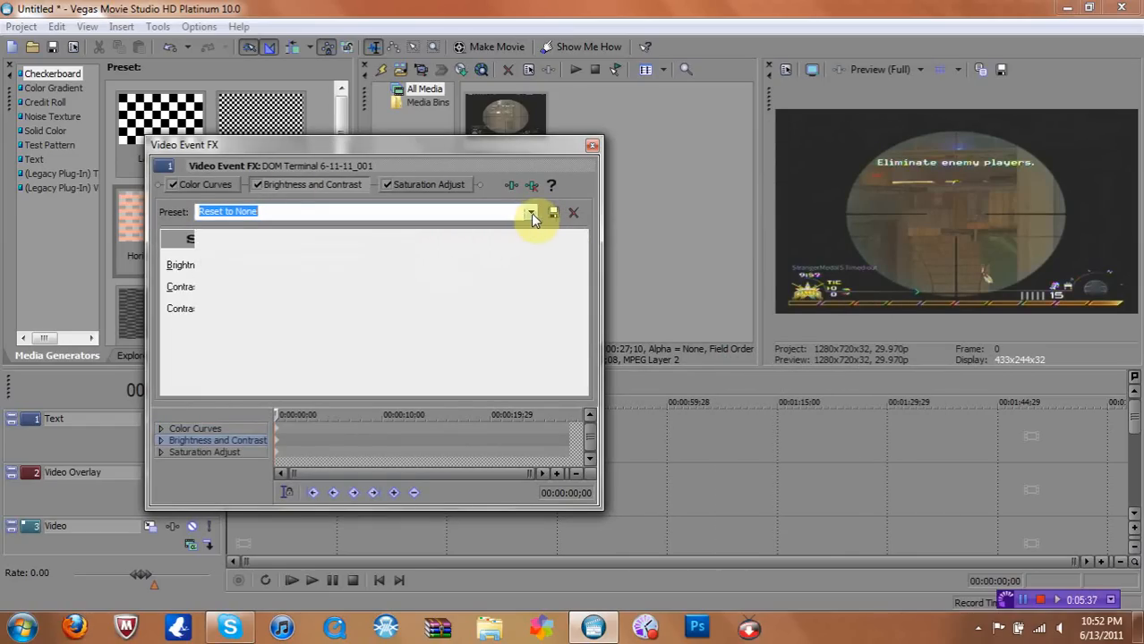
pyautogui.click(529, 212)
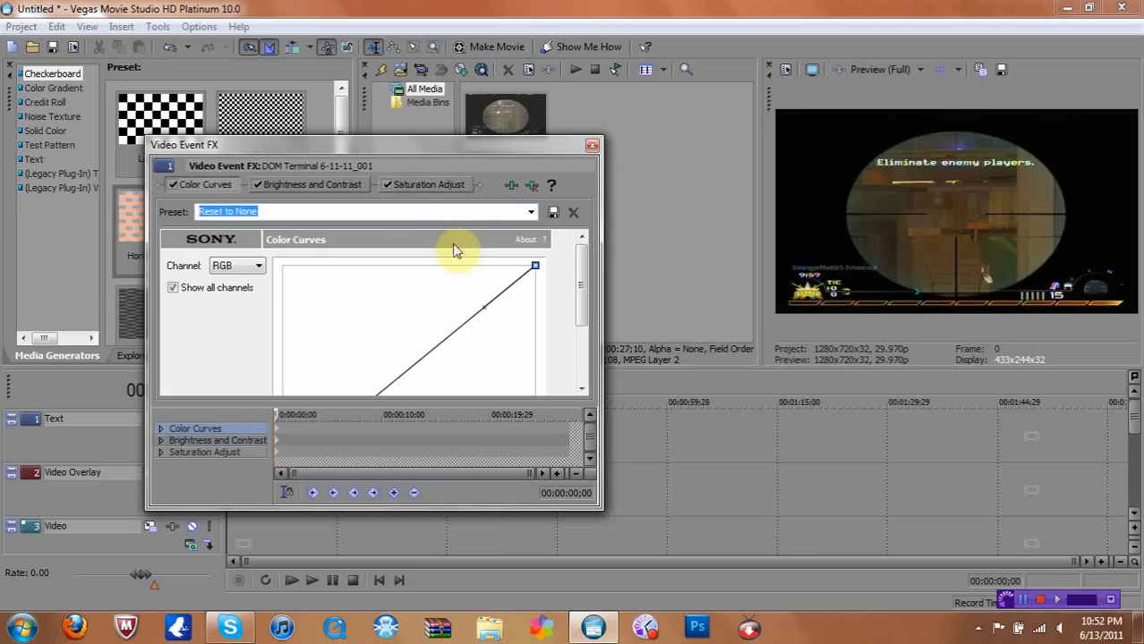
pyautogui.click(530, 212)
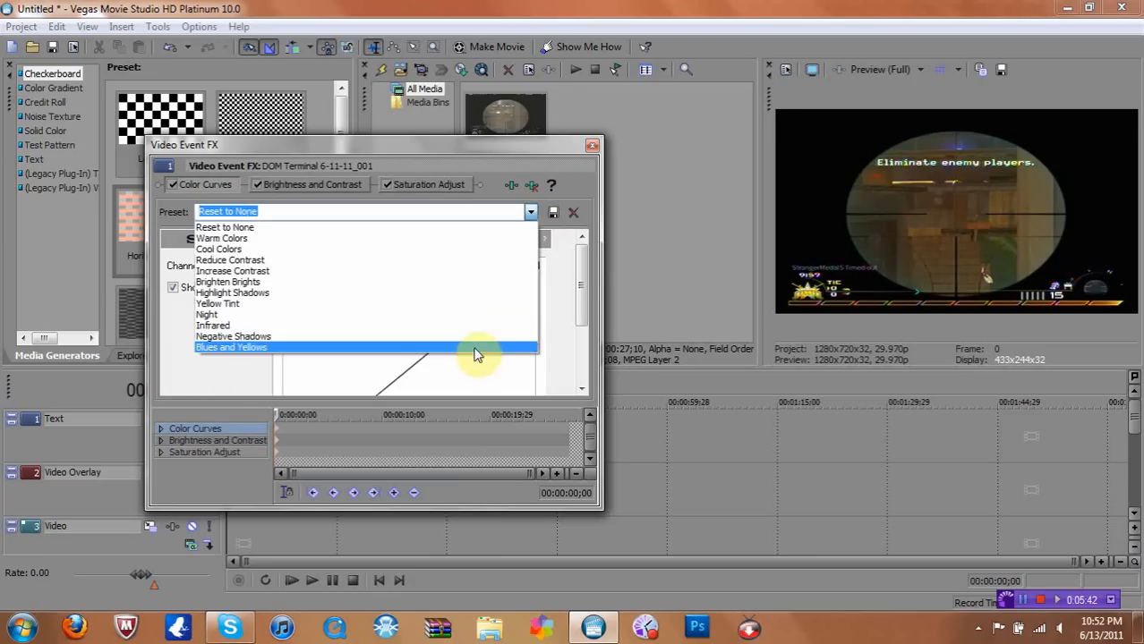
pyautogui.click(220, 238)
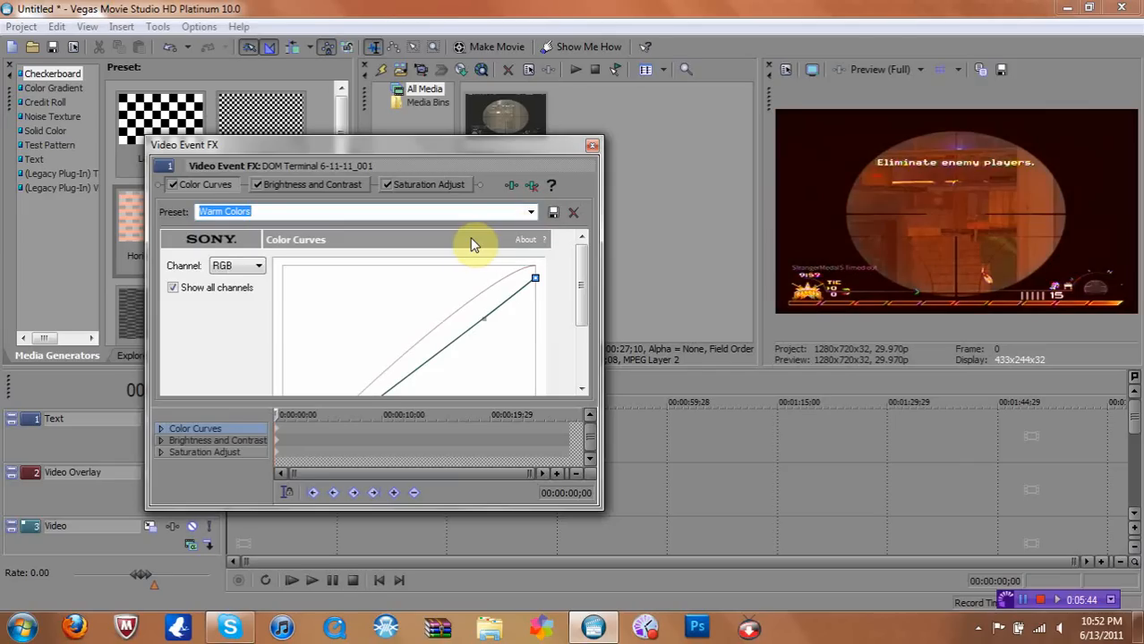
pyautogui.click(530, 212)
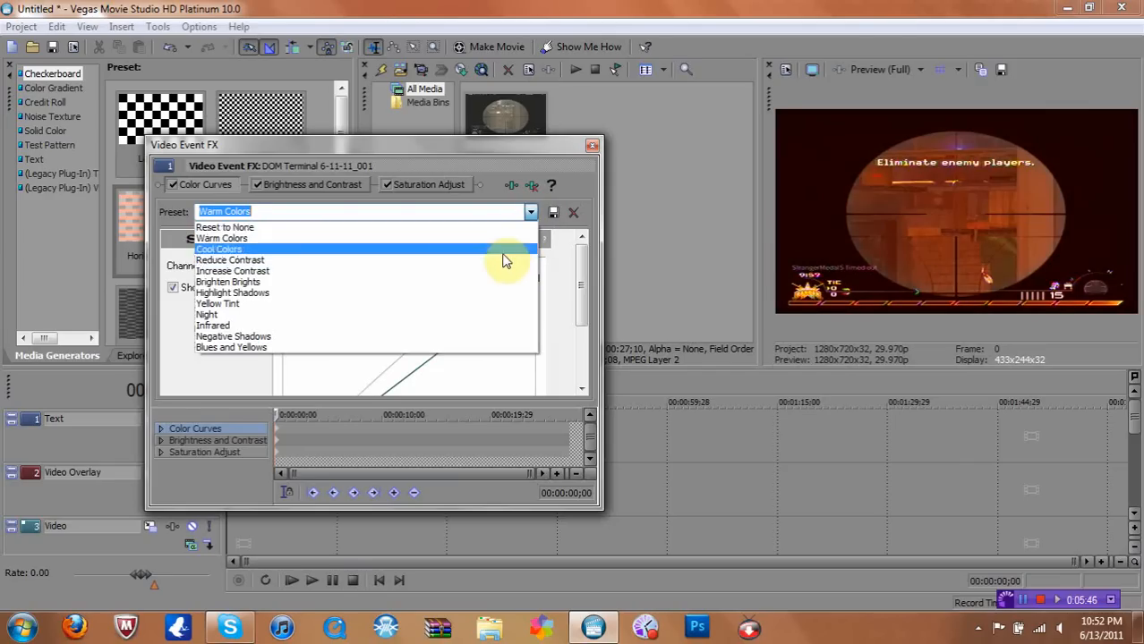
pyautogui.click(218, 249)
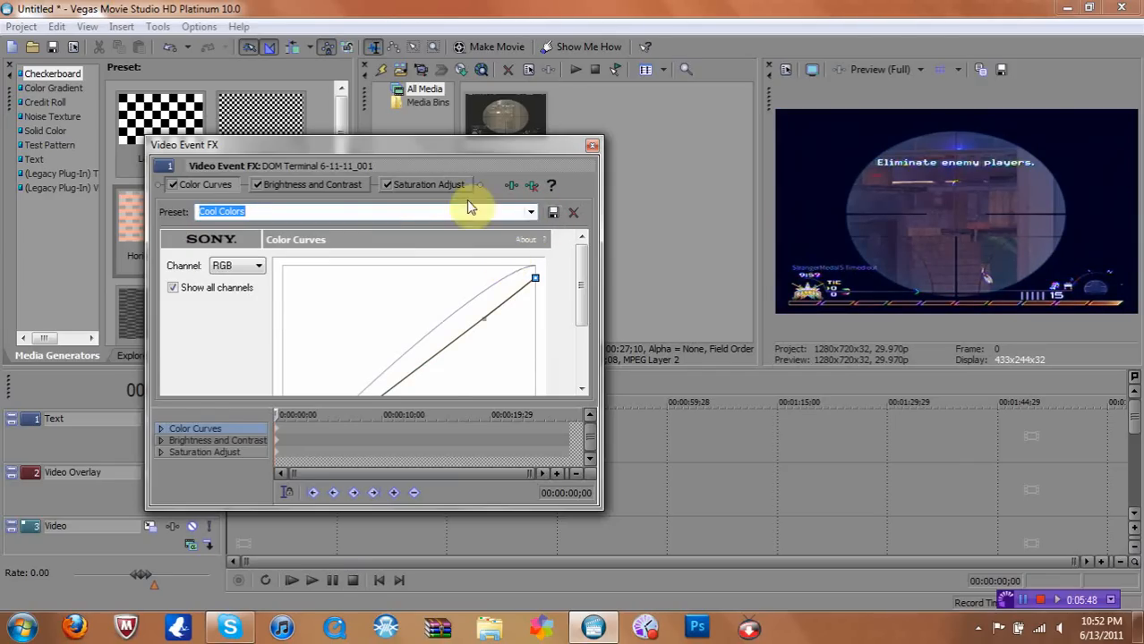
# Reset Saturation Adjust to no preset and close the Video Event FX window.
pyautogui.click(426, 185)
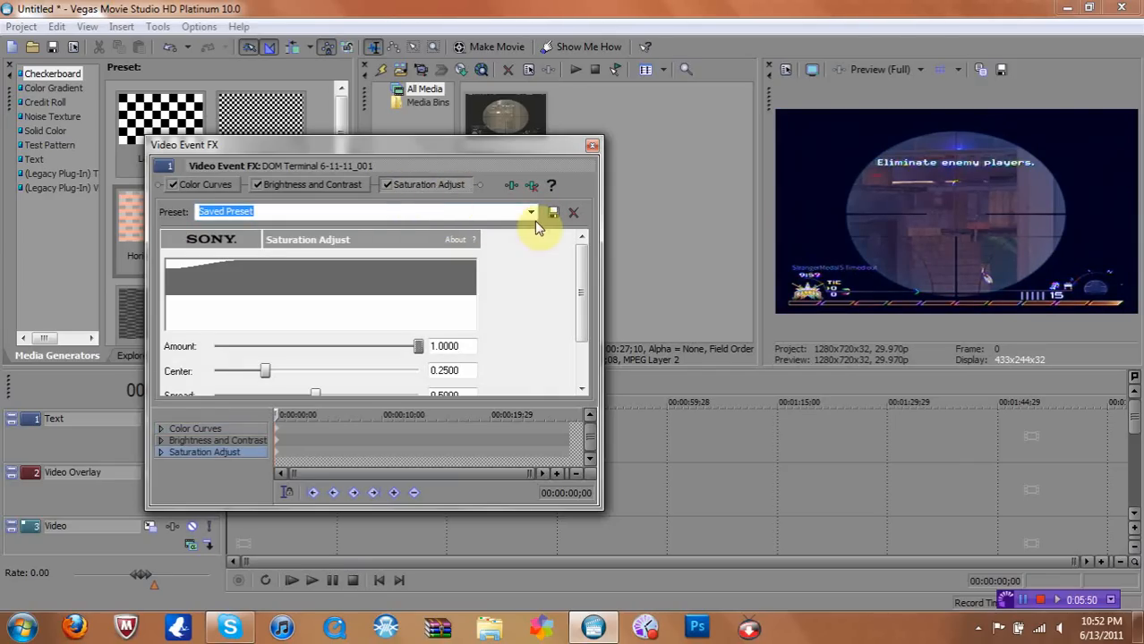
pyautogui.click(530, 211)
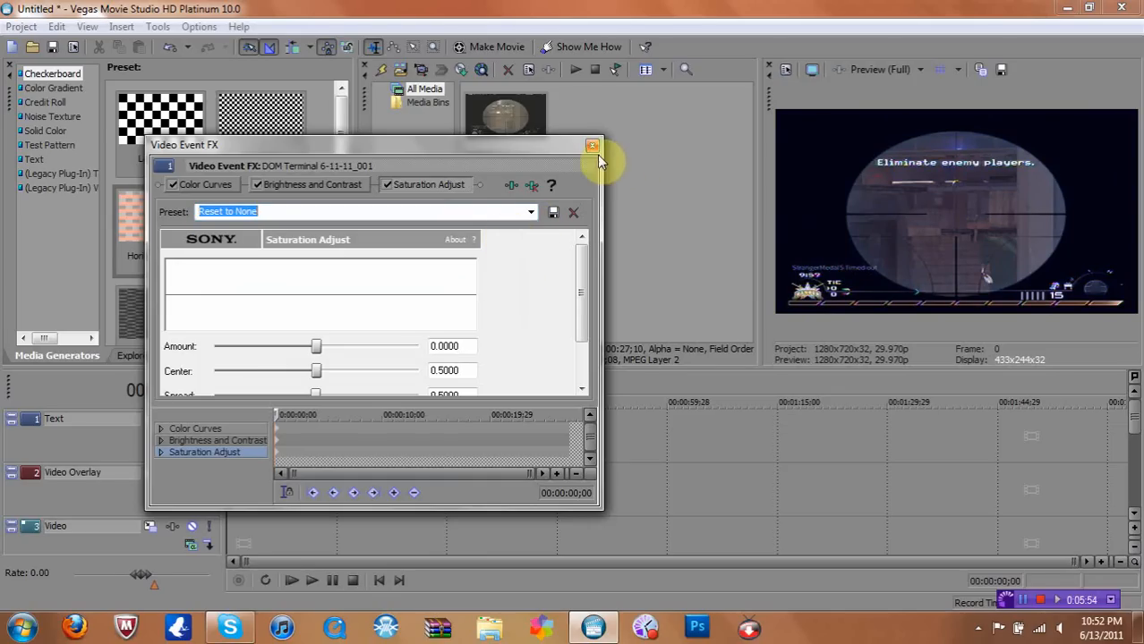
pyautogui.click(591, 145)
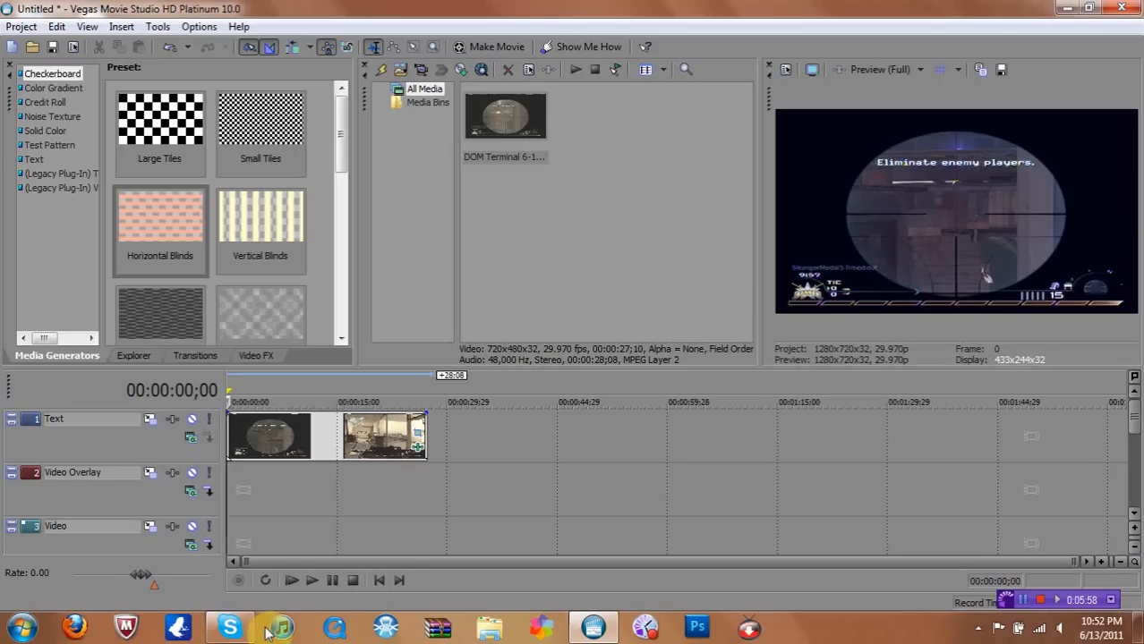
# Play the timeline and stop at about 00:00:03;08 on the cool-tinted gameplay frame.
pyautogui.click(290, 580)
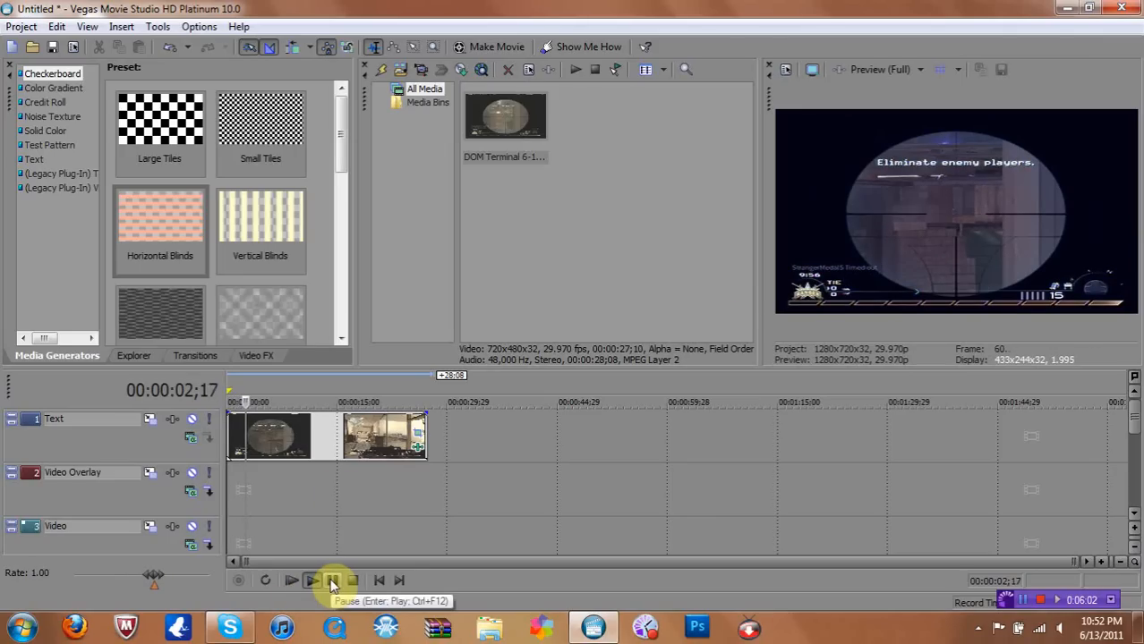
pyautogui.click(310, 580)
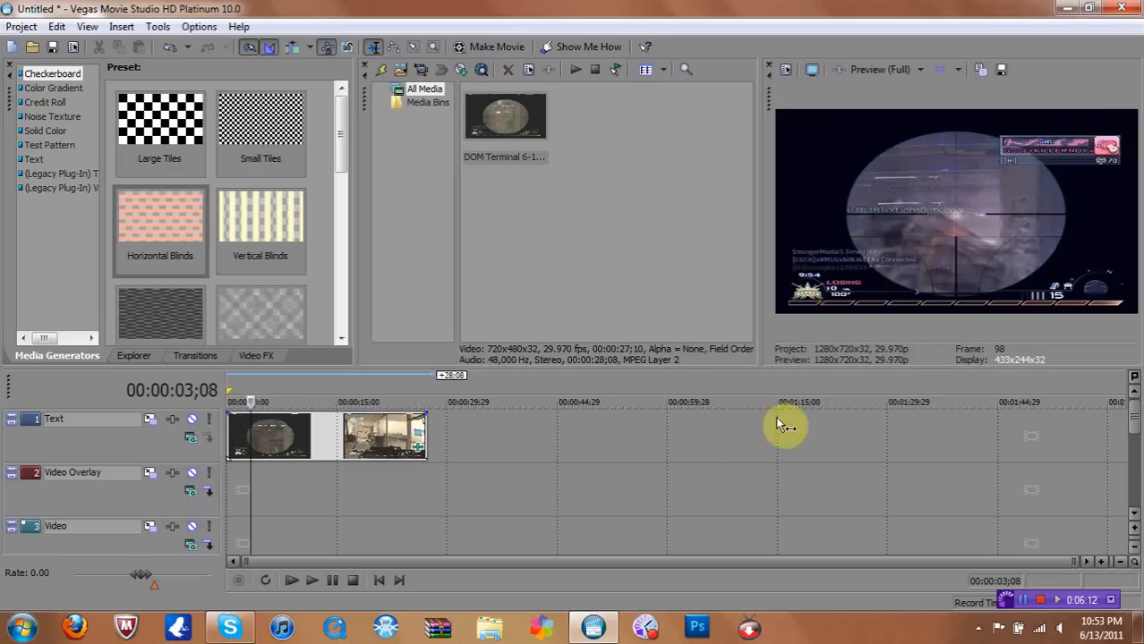
pyautogui.moveTo(957, 88)
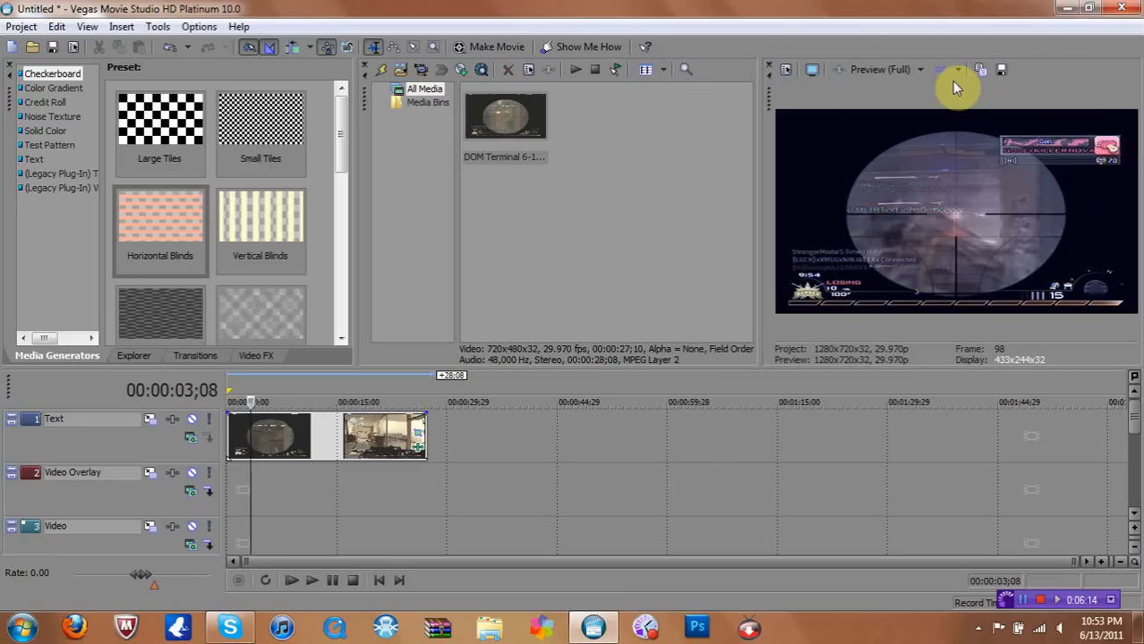
pyautogui.moveTo(890, 90)
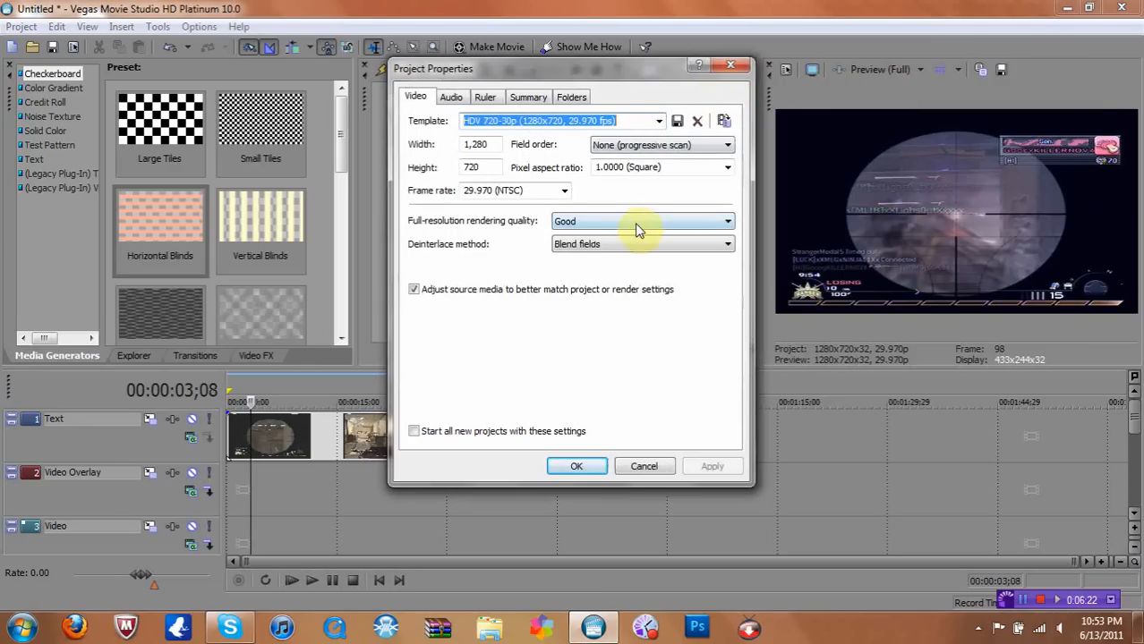
# Set project rendering quality to Best, then try Best and Preview (Full) preview quality.
pyautogui.click(641, 222)
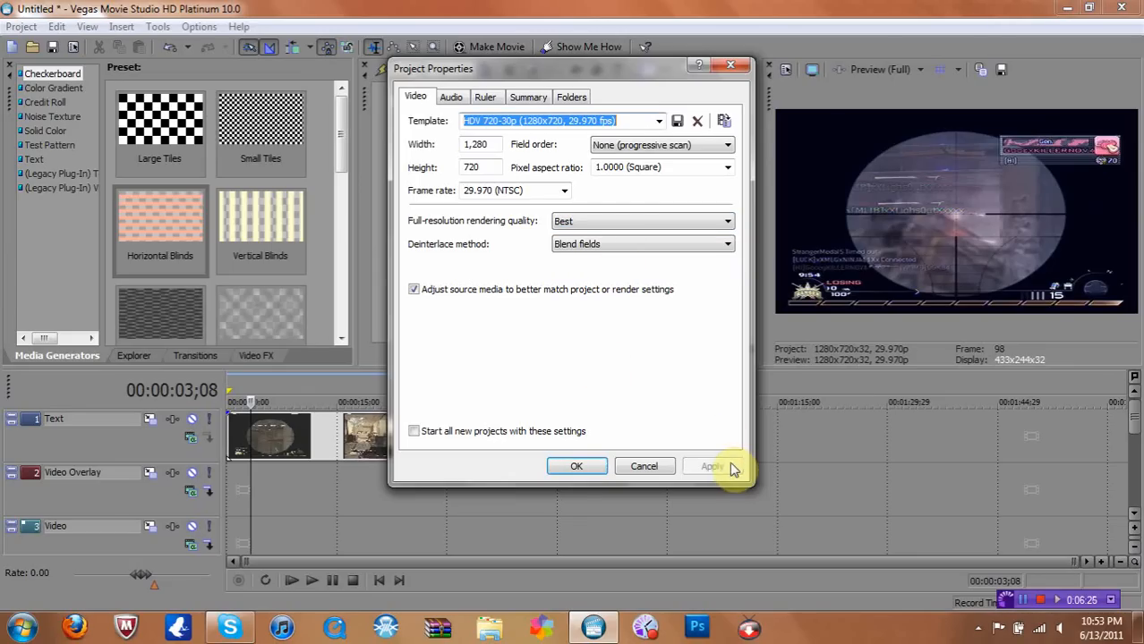
pyautogui.click(577, 465)
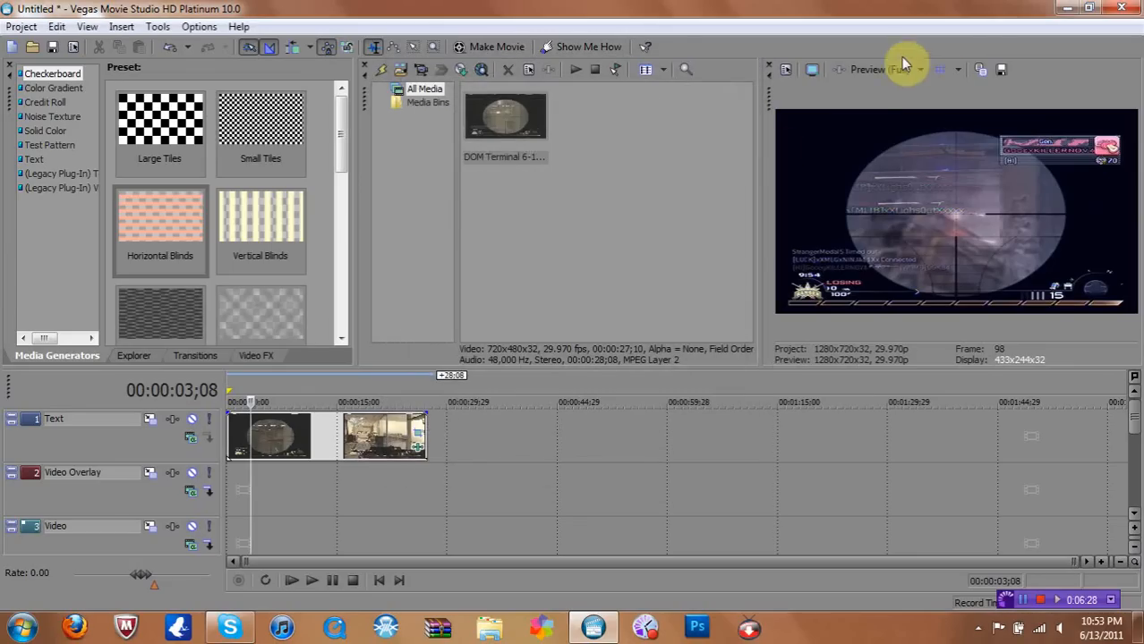
pyautogui.click(920, 70)
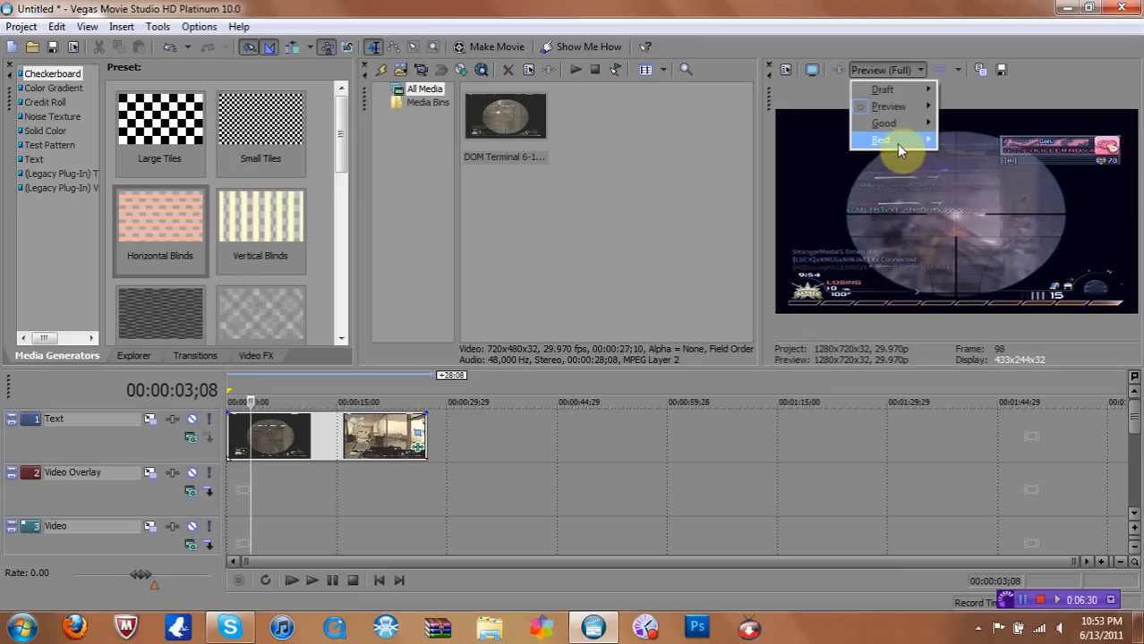
pyautogui.click(881, 139)
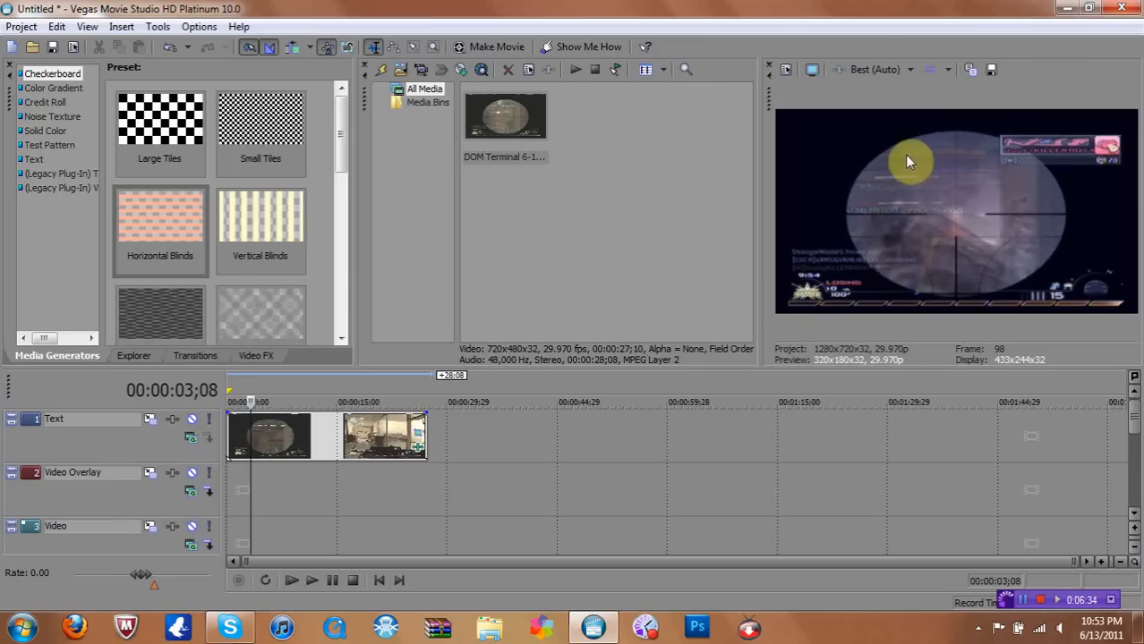
pyautogui.click(909, 70)
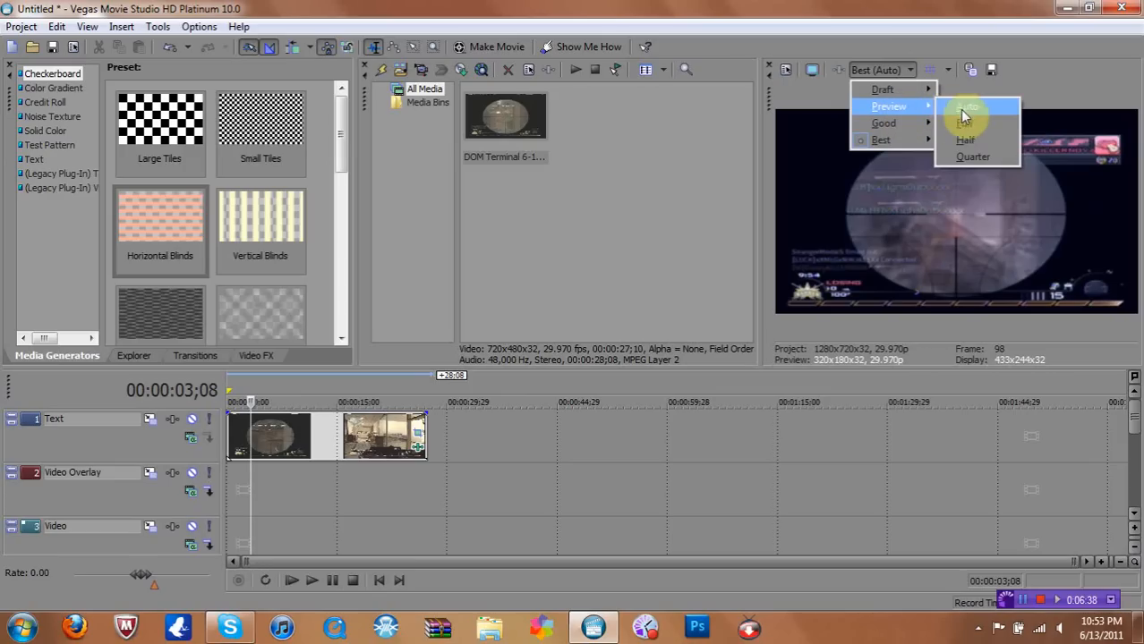
pyautogui.click(966, 122)
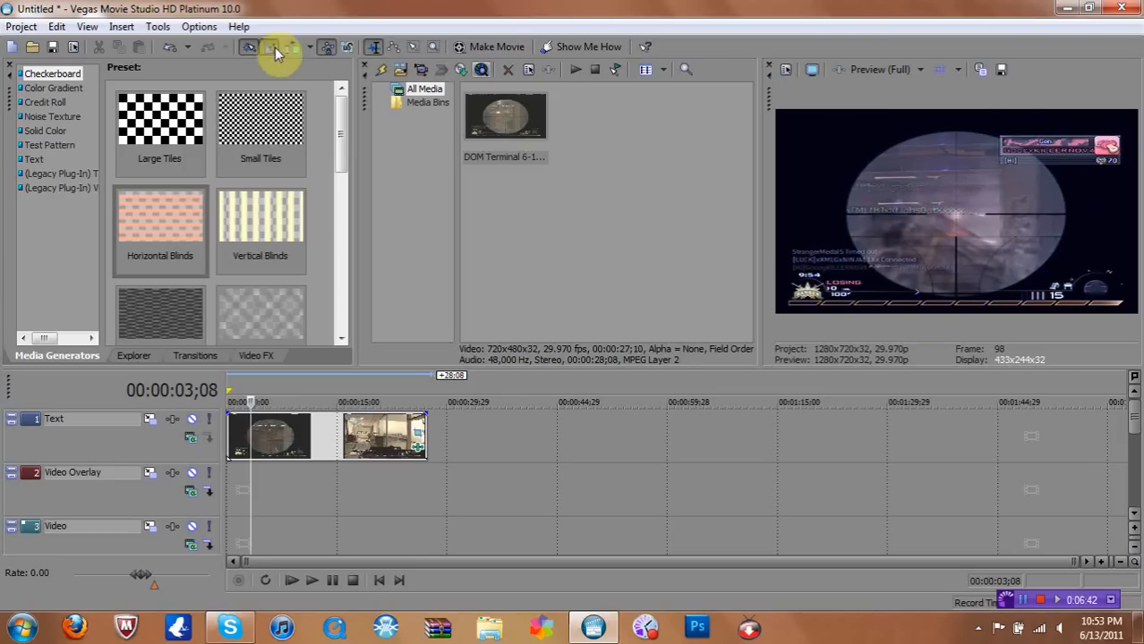
# Set the project's full-resolution rendering quality back to Preview in Properties.
pyautogui.click(276, 47)
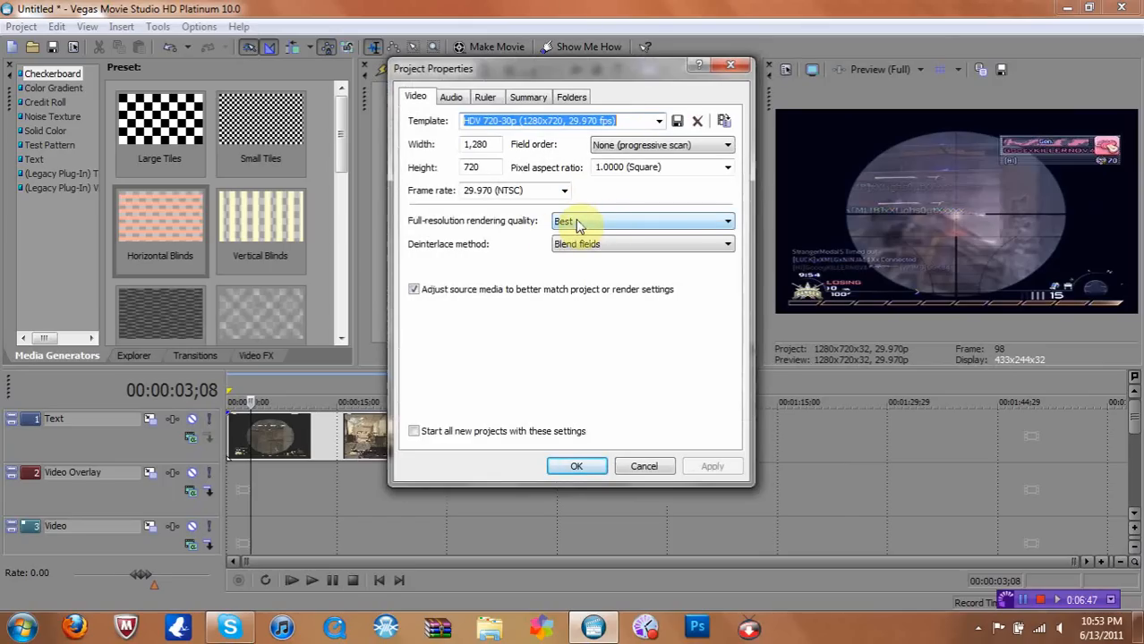
pyautogui.click(641, 222)
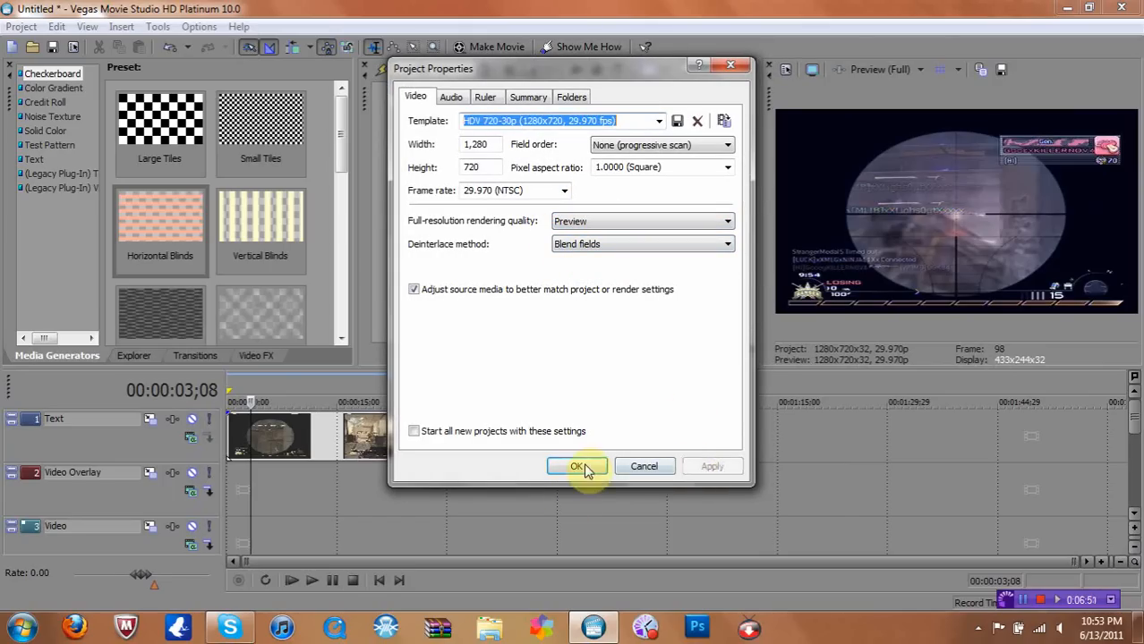
pyautogui.click(576, 465)
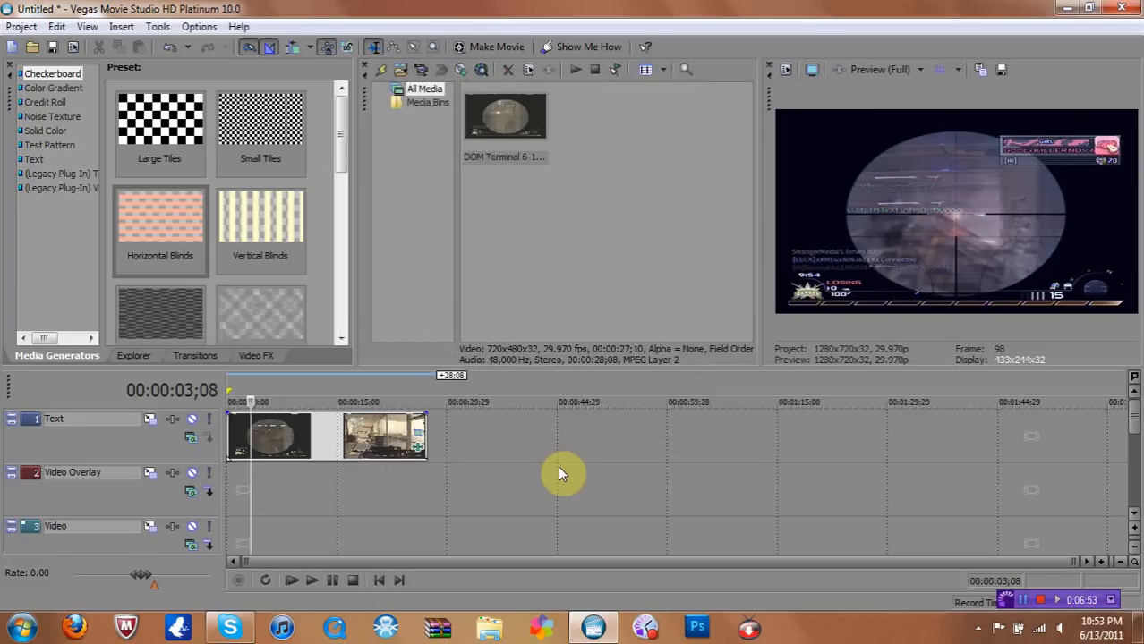
pyautogui.moveTo(528, 474)
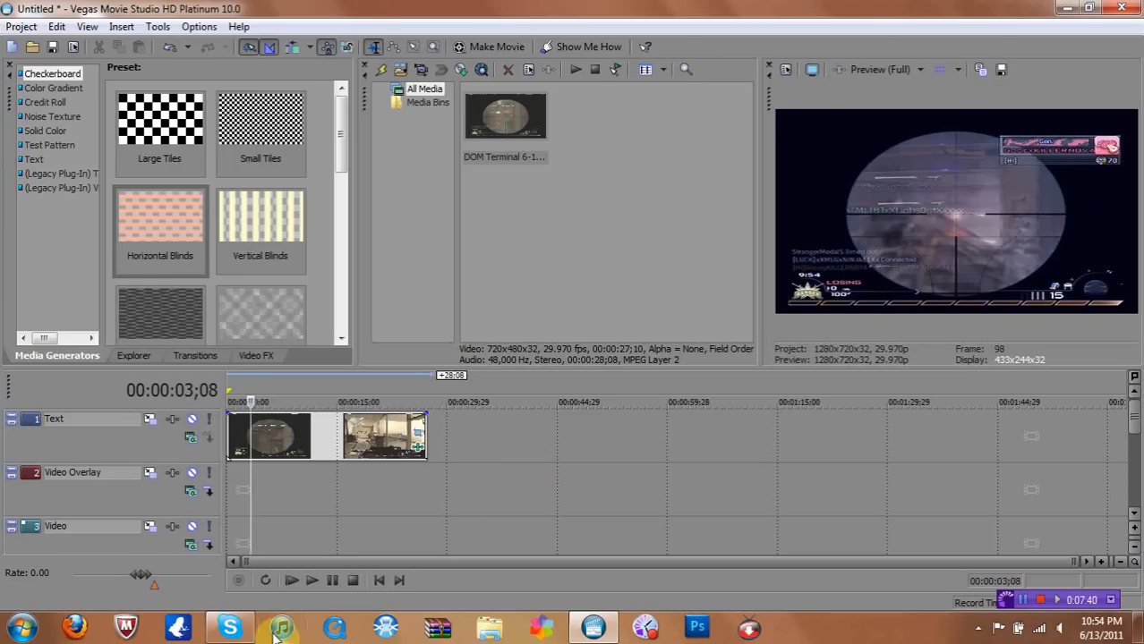
pyautogui.click(229, 627)
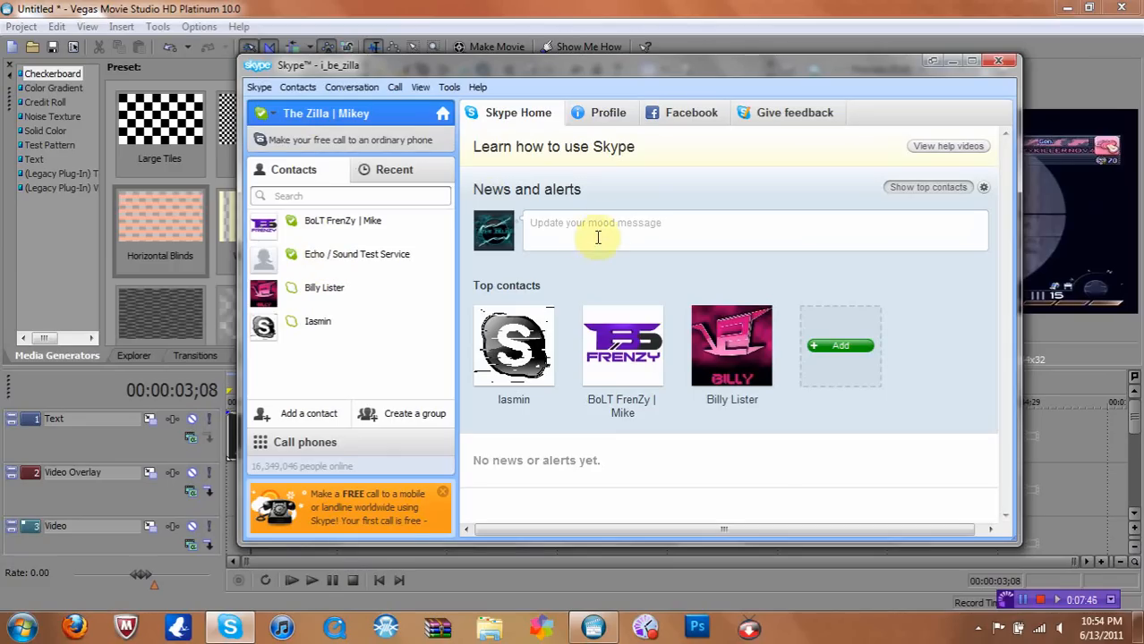
pyautogui.moveTo(949, 83)
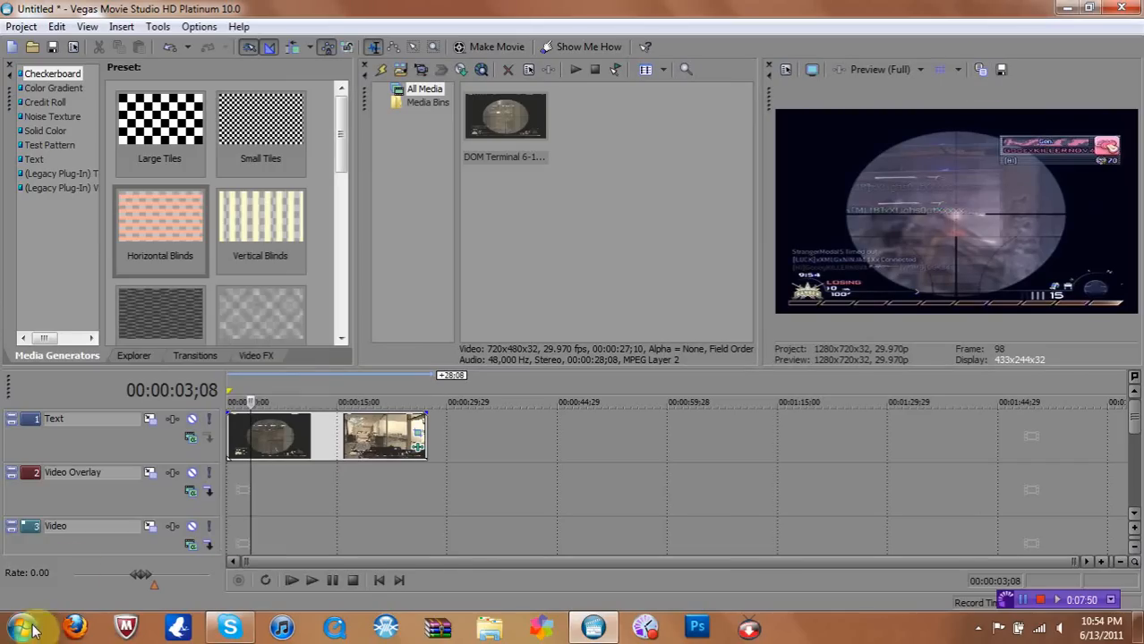
pyautogui.click(22, 627)
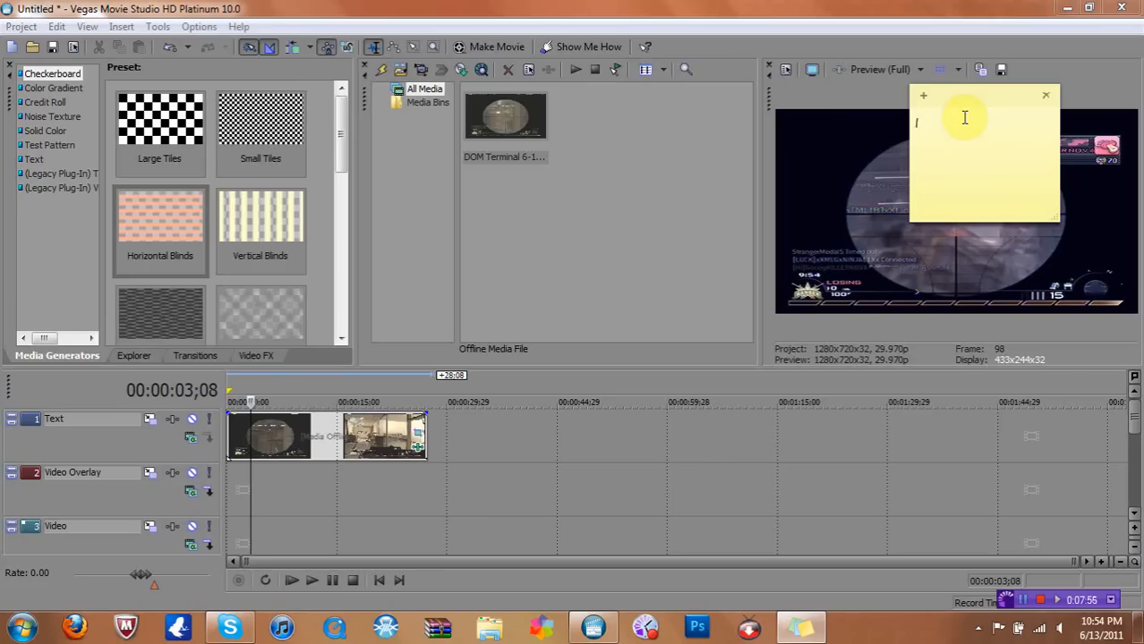
pyautogui.write('I_Be')
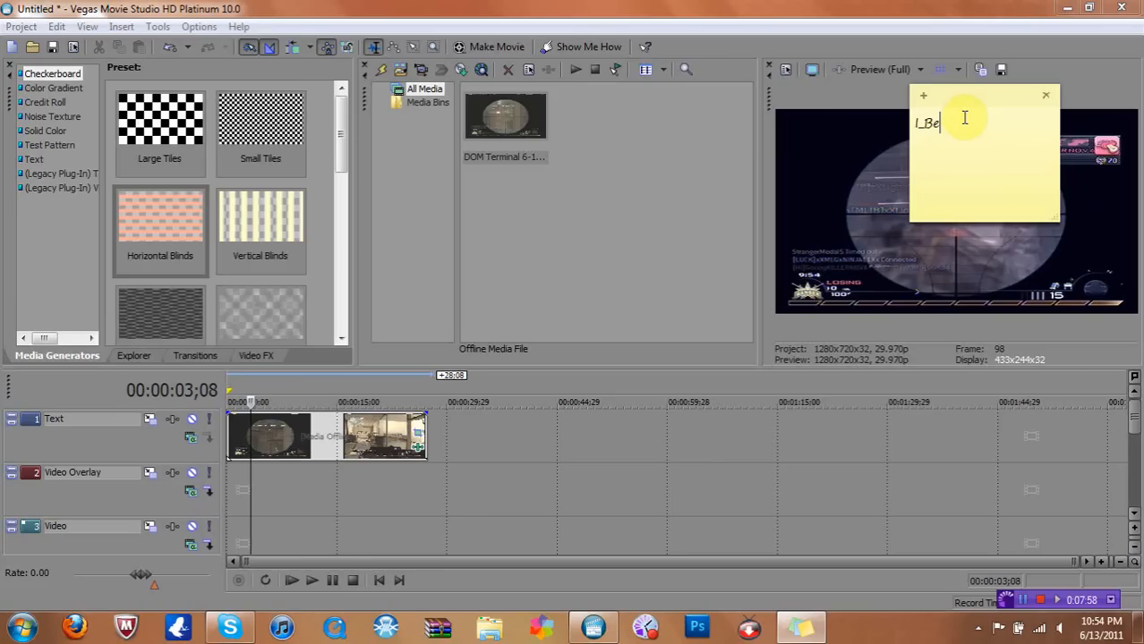
pyautogui.write('_Zilla')
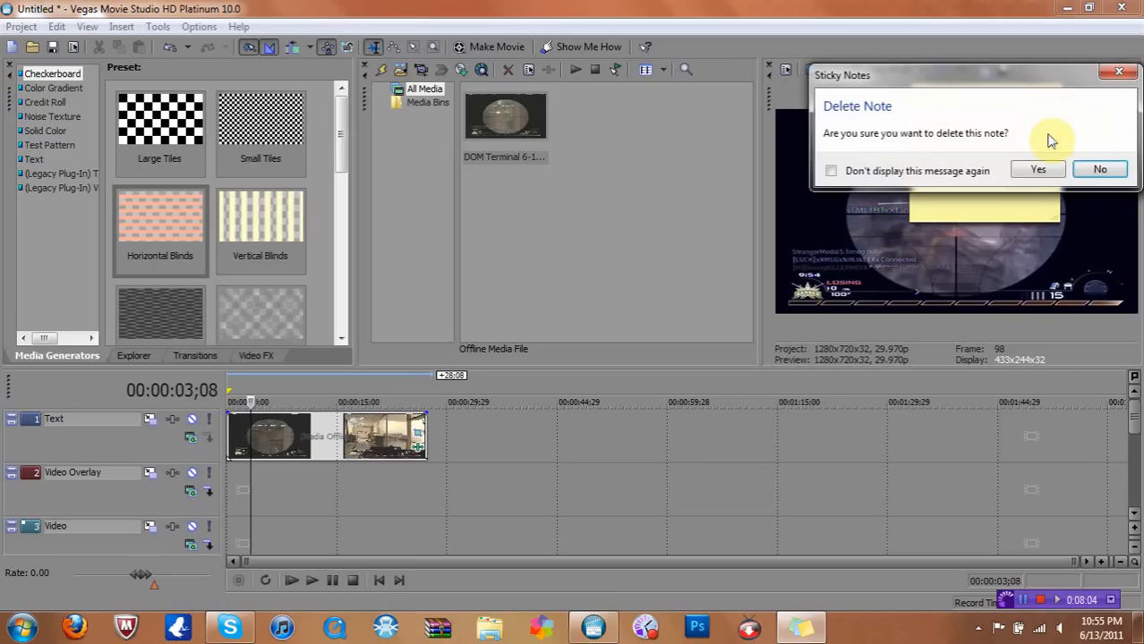
pyautogui.click(1038, 168)
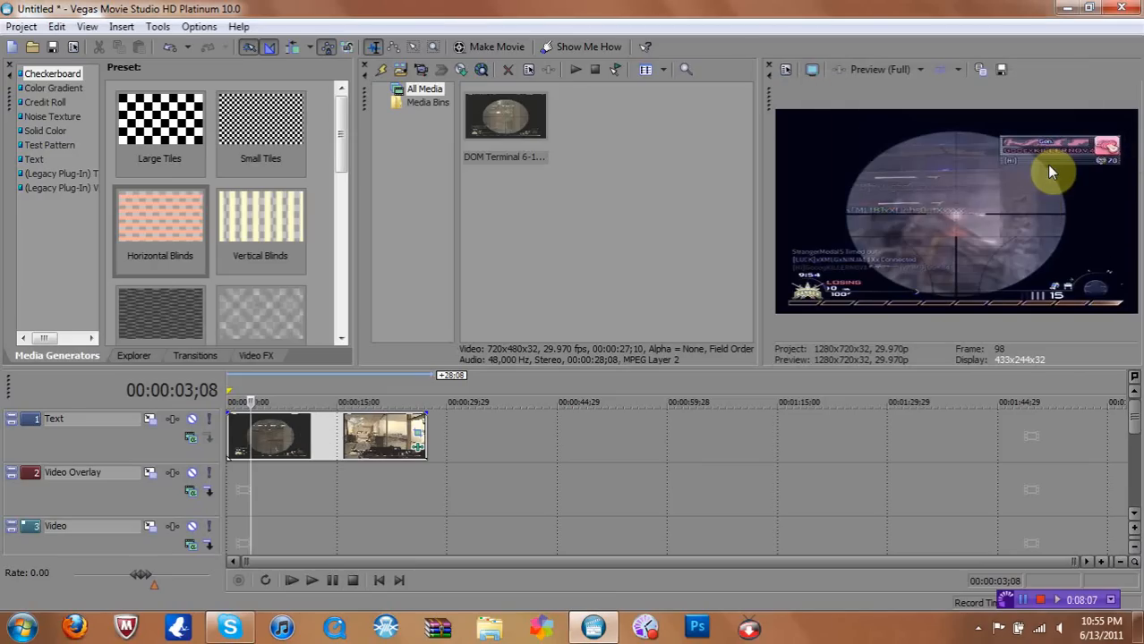